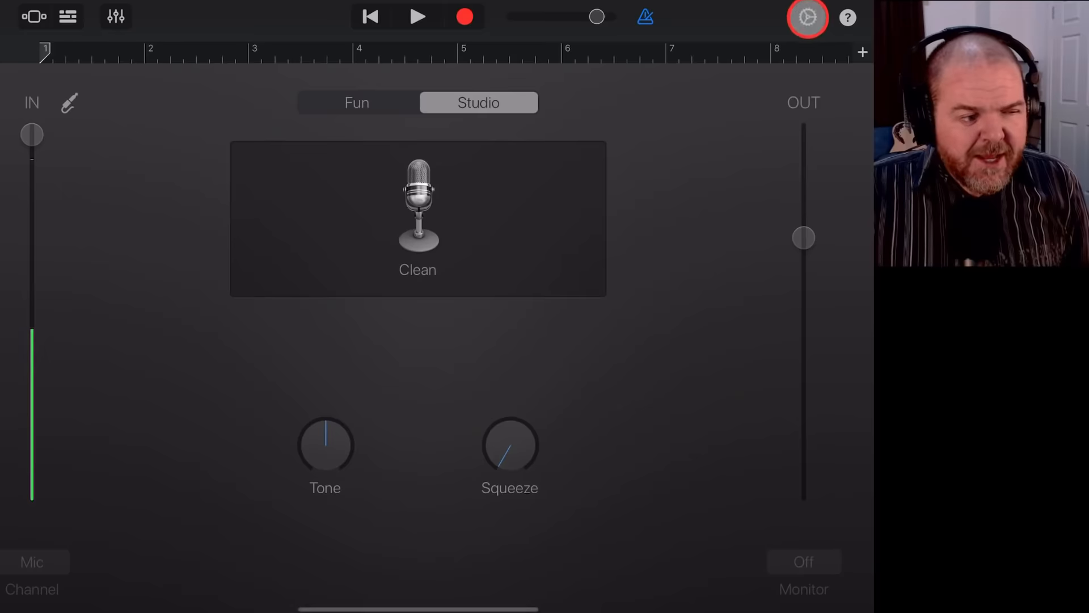
Turn on 24-Bit Audio Resolution in GarageBand's Advanced settings
left_click(807, 16)
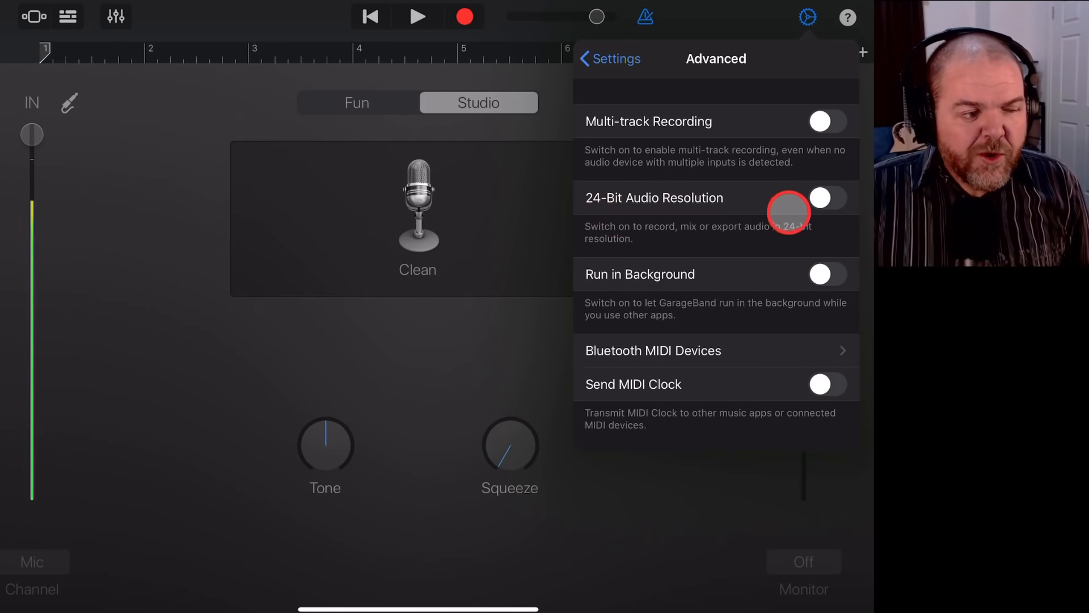
left_click(829, 198)
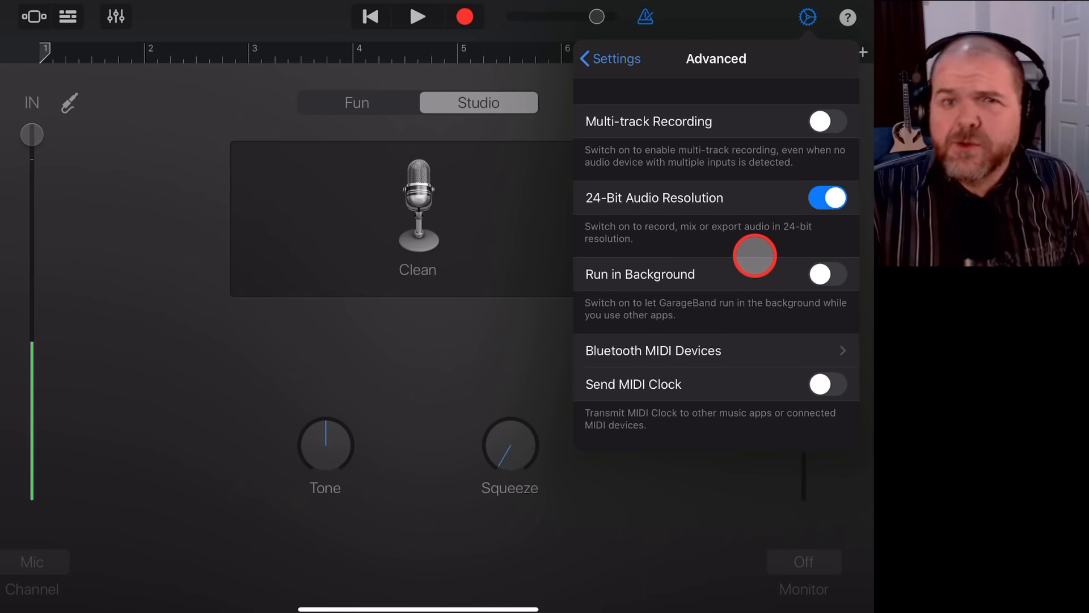
mouse_move(758, 236)
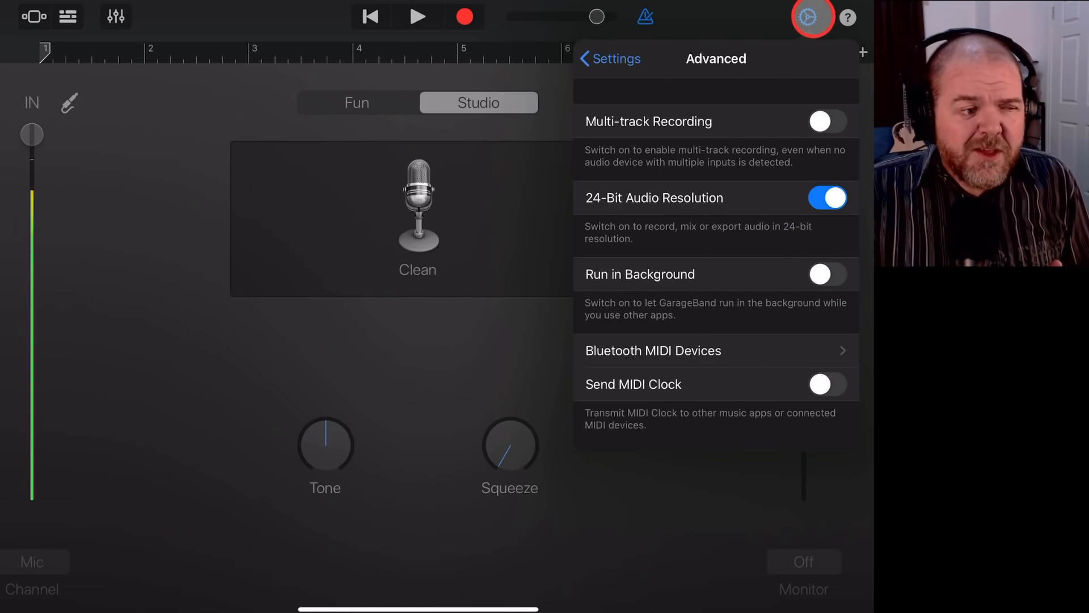
Dismiss the Advanced settings popover to get back to the Audio Recorder
left_click(805, 19)
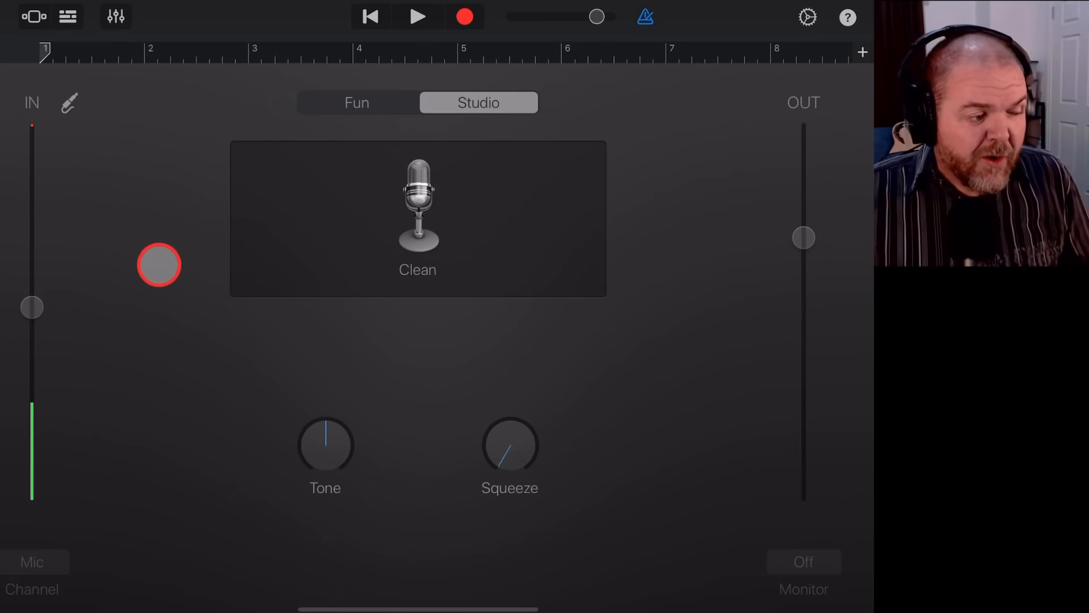
Audition the IN slider at higher and lower gains and nudge the OUT level up slightly
left_click_drag(159, 265, 33, 262)
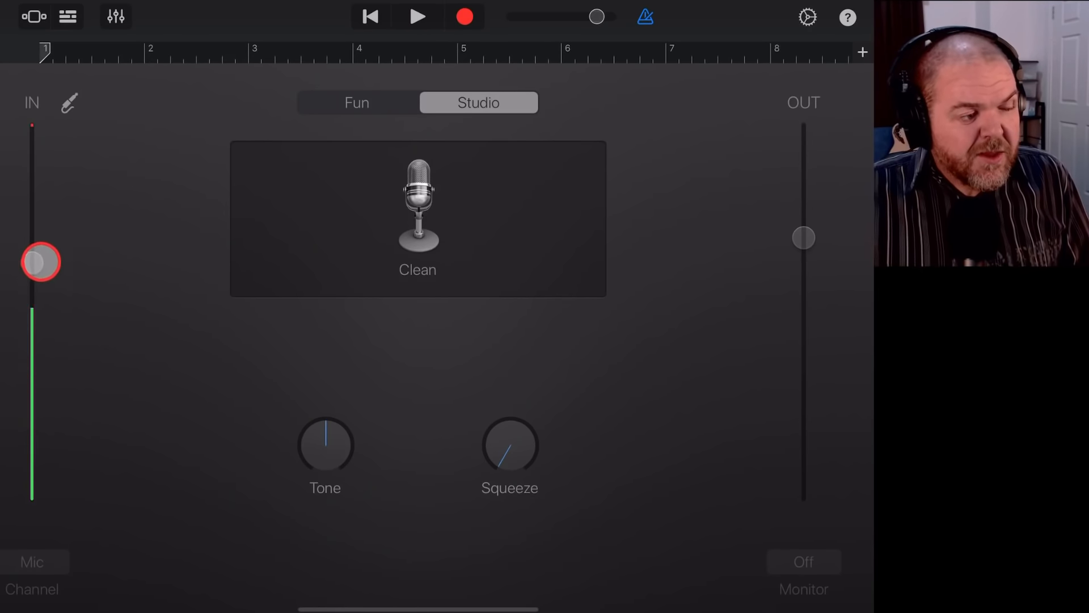
left_click_drag(41, 262, 46, 311)
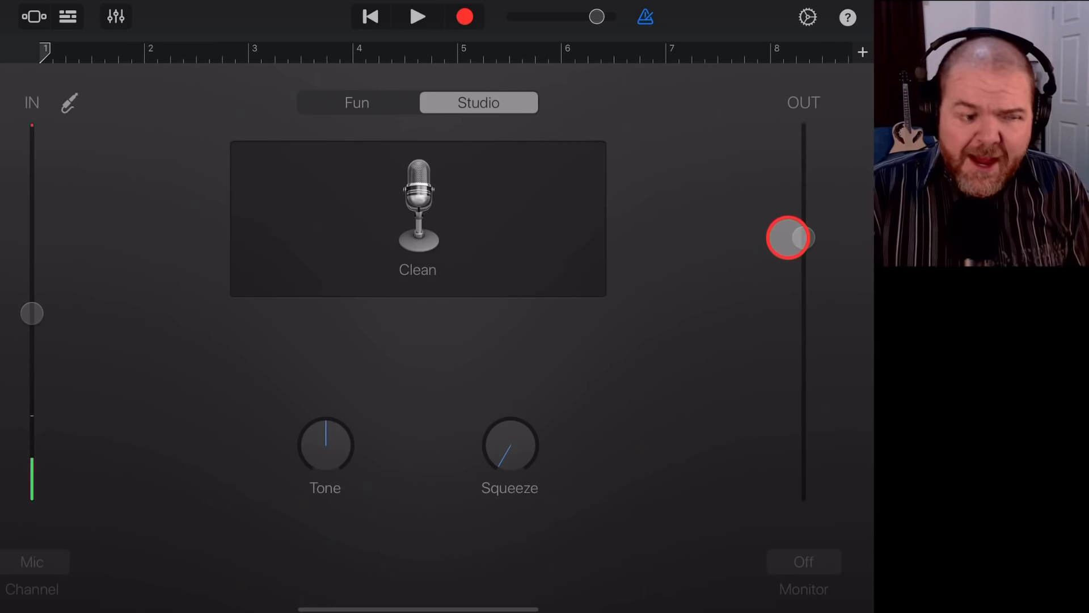
left_click_drag(788, 237, 808, 199)
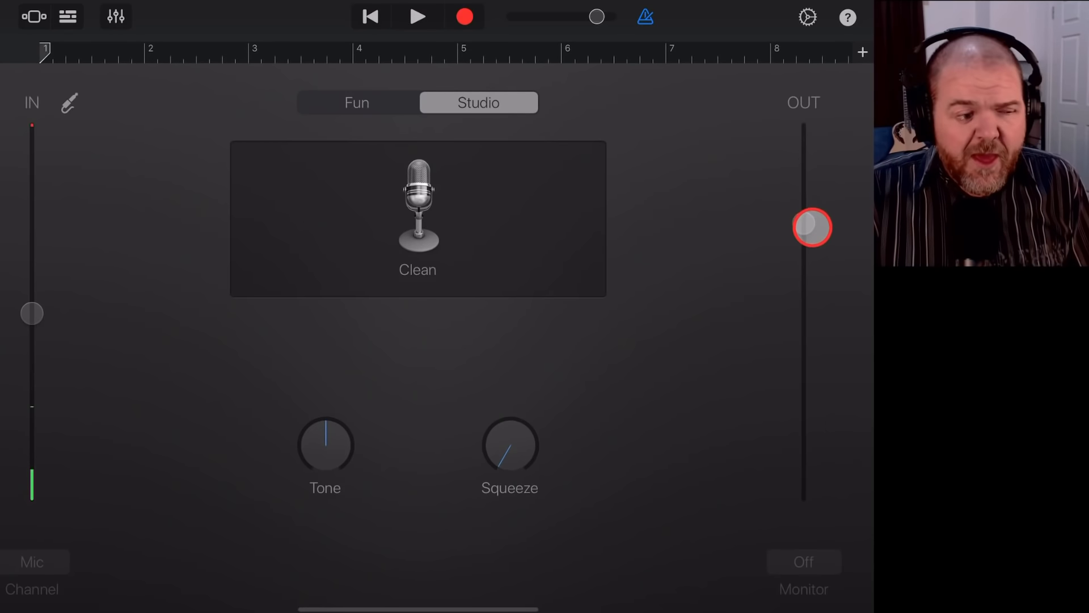
left_click_drag(32, 313, 33, 293)
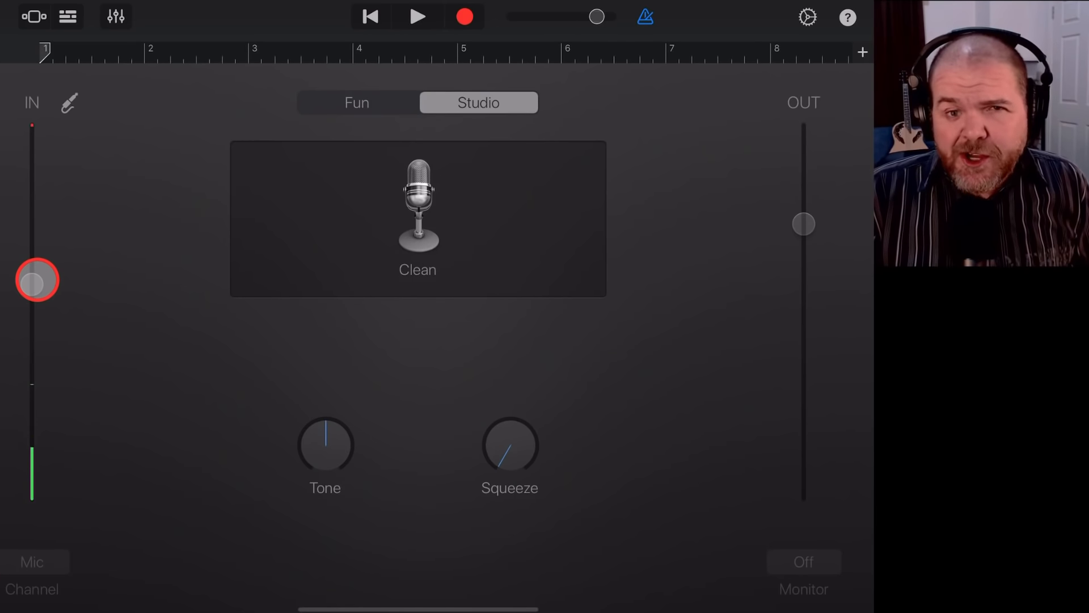
left_click_drag(37, 280, 132, 330)
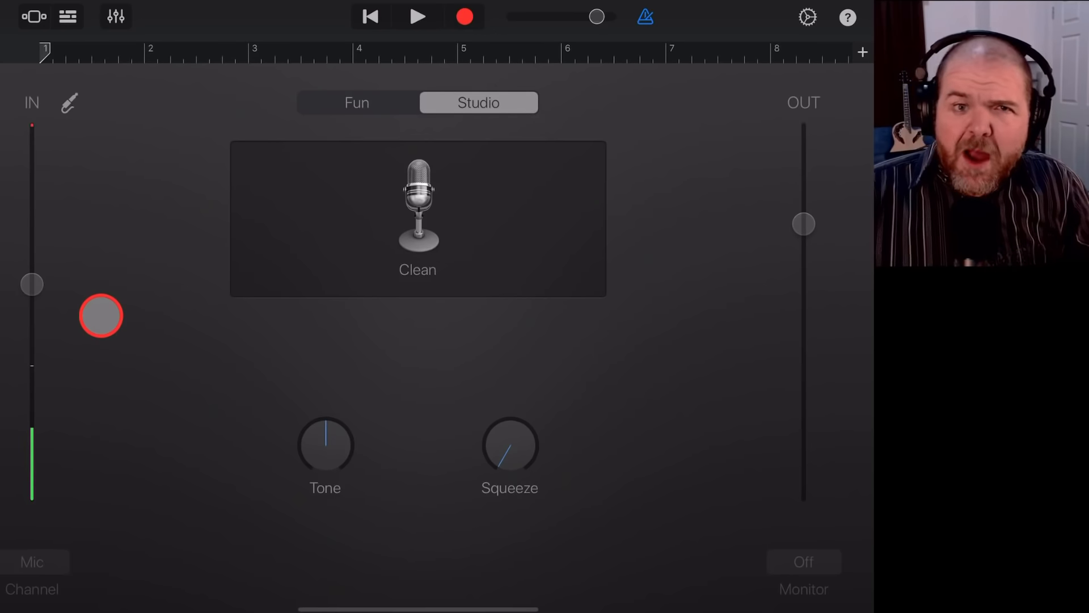
left_click_drag(101, 316, 35, 284)
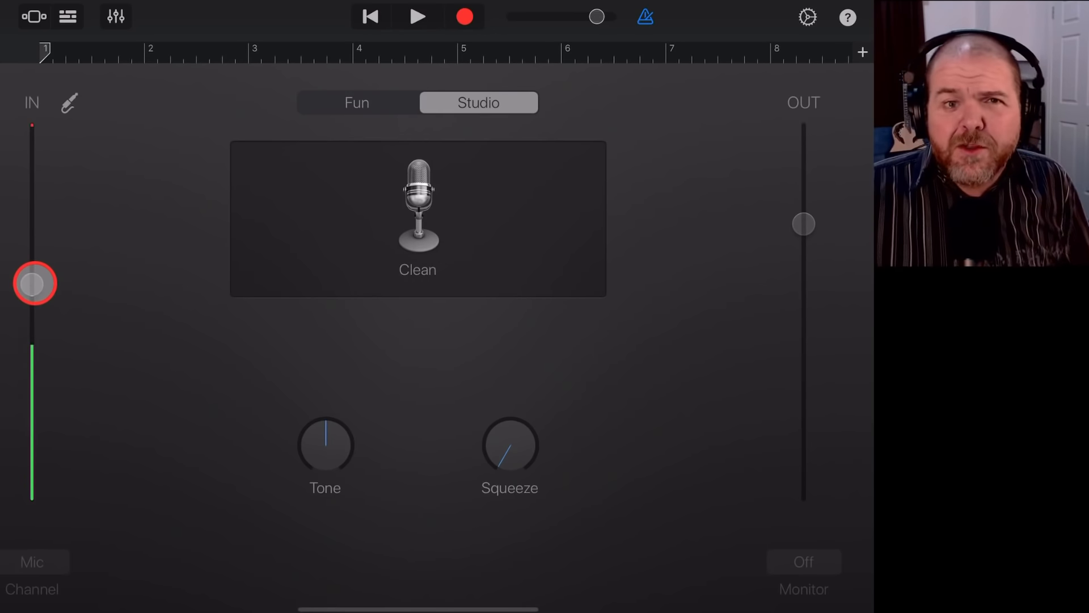
left_click_drag(34, 283, 36, 231)
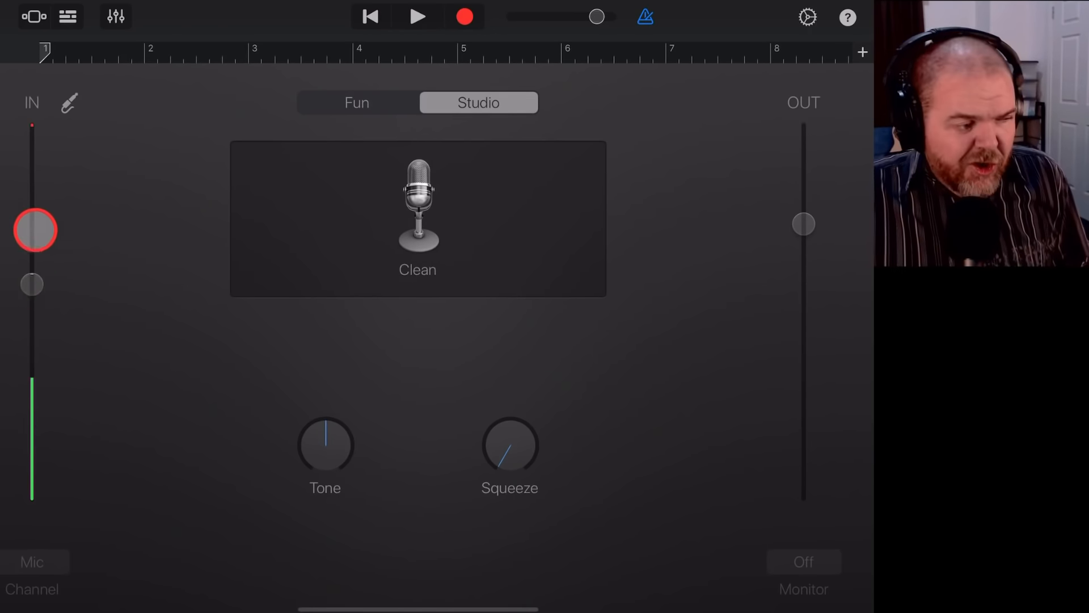
left_click_drag(35, 229, 26, 357)
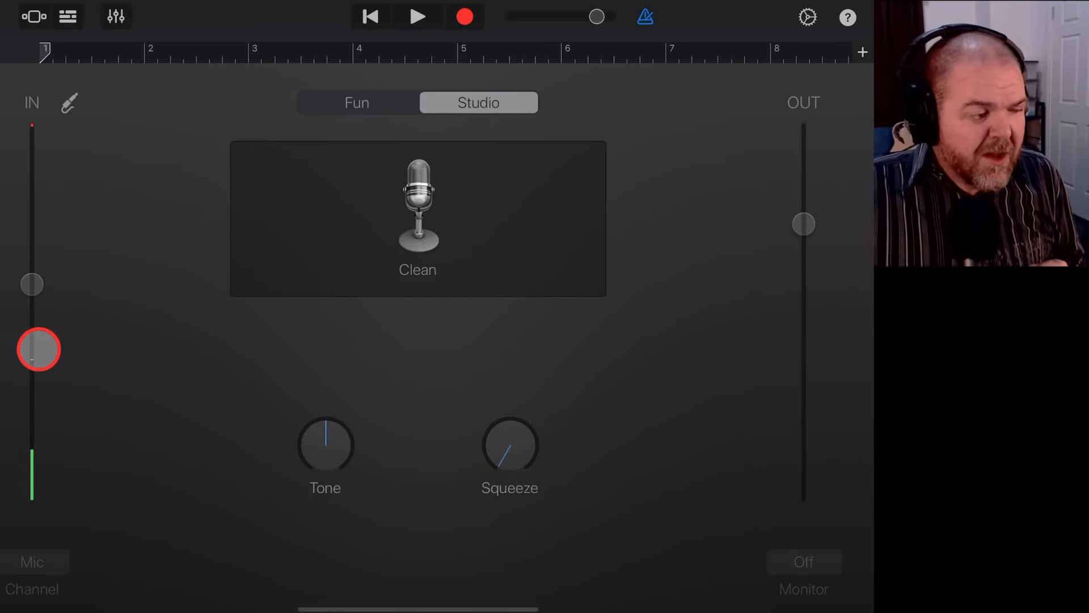
Sweep the IN slider fully down, then fully up, and back toward the middle
left_click_drag(39, 350, 33, 282)
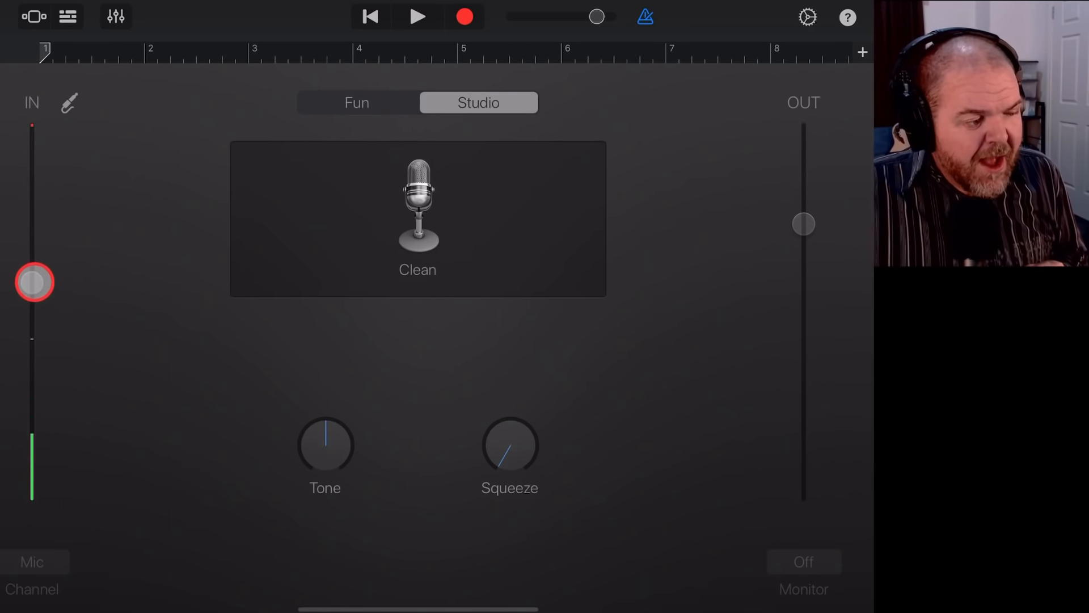
left_click_drag(33, 282, 55, 456)
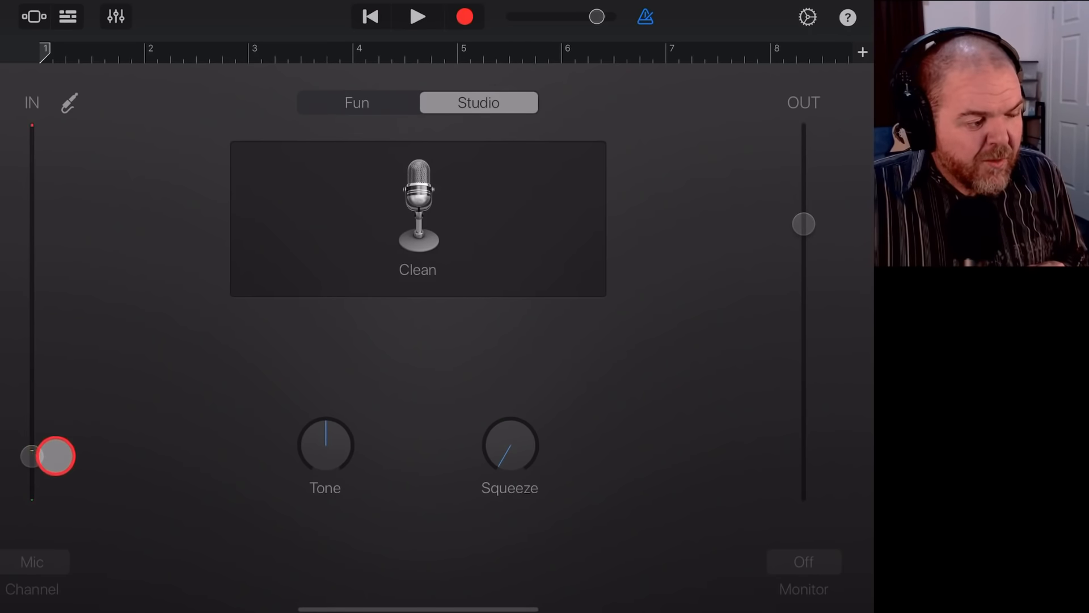
left_click_drag(55, 455, 48, 465)
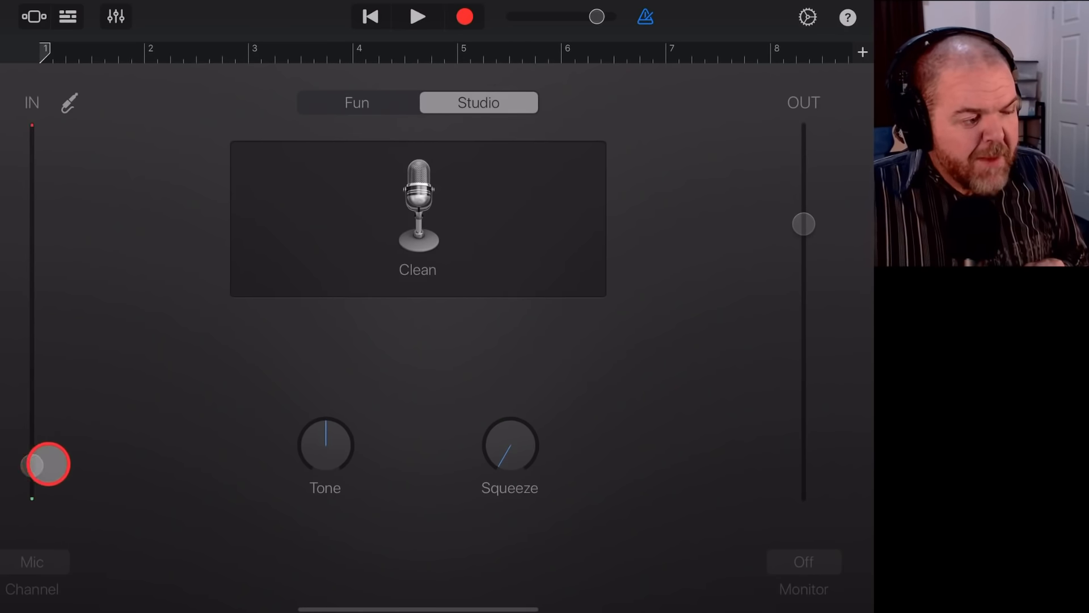
left_click_drag(48, 465, 36, 312)
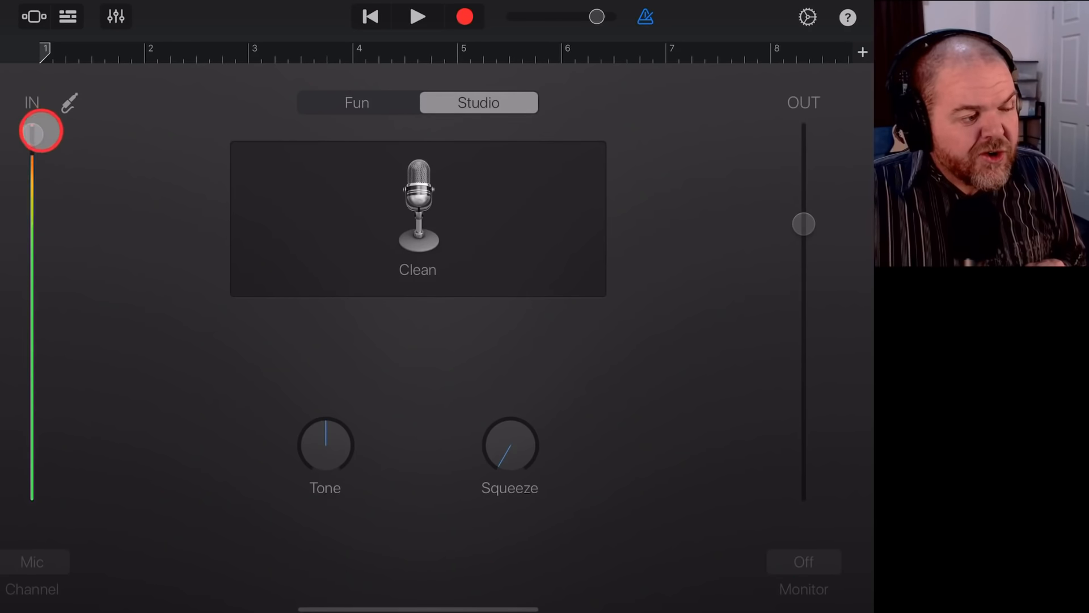
left_click_drag(41, 132, 39, 143)
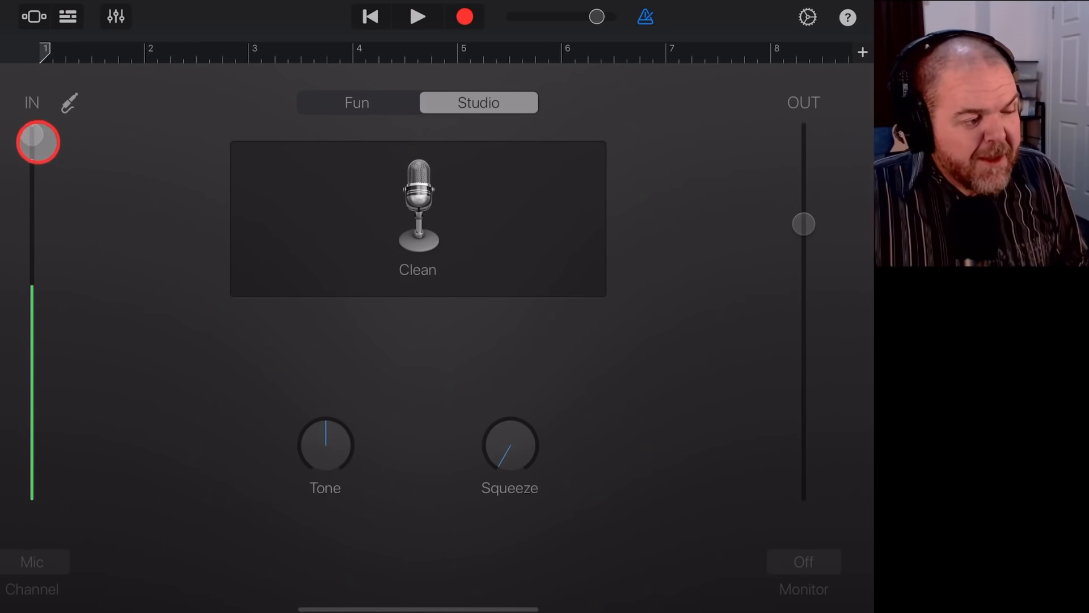
left_click_drag(38, 143, 47, 285)
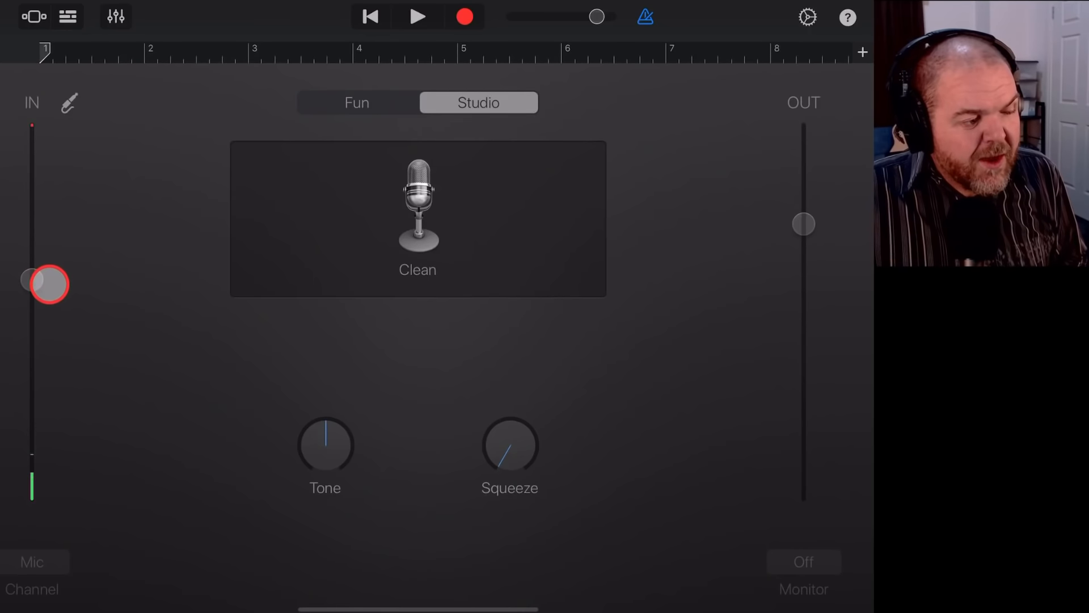
Fine-tune the IN slider to settle around two-thirds of its range
left_click_drag(48, 284, 39, 255)
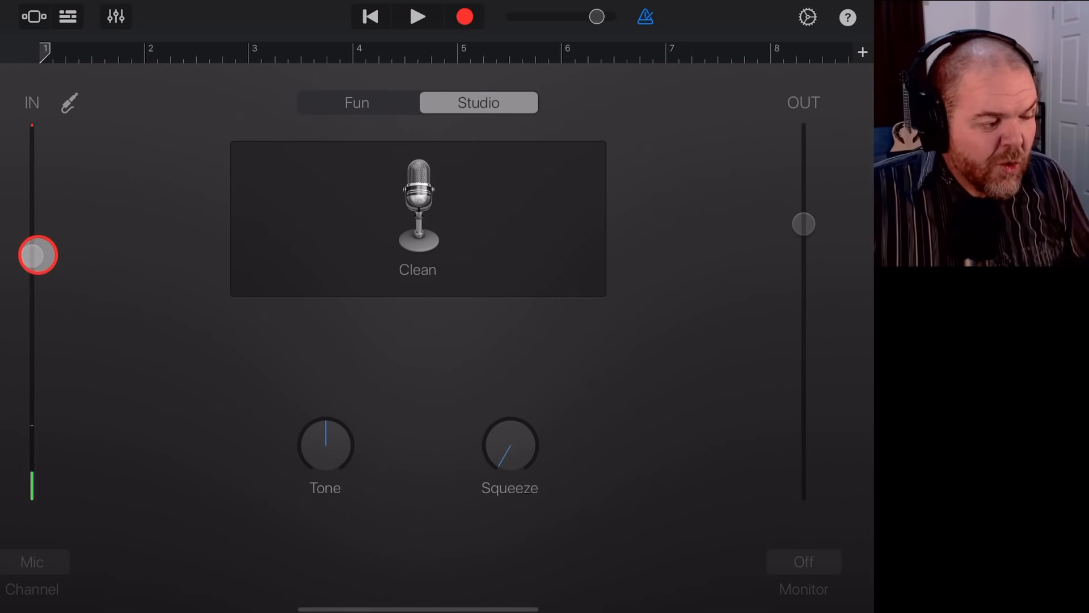
left_click_drag(37, 254, 36, 210)
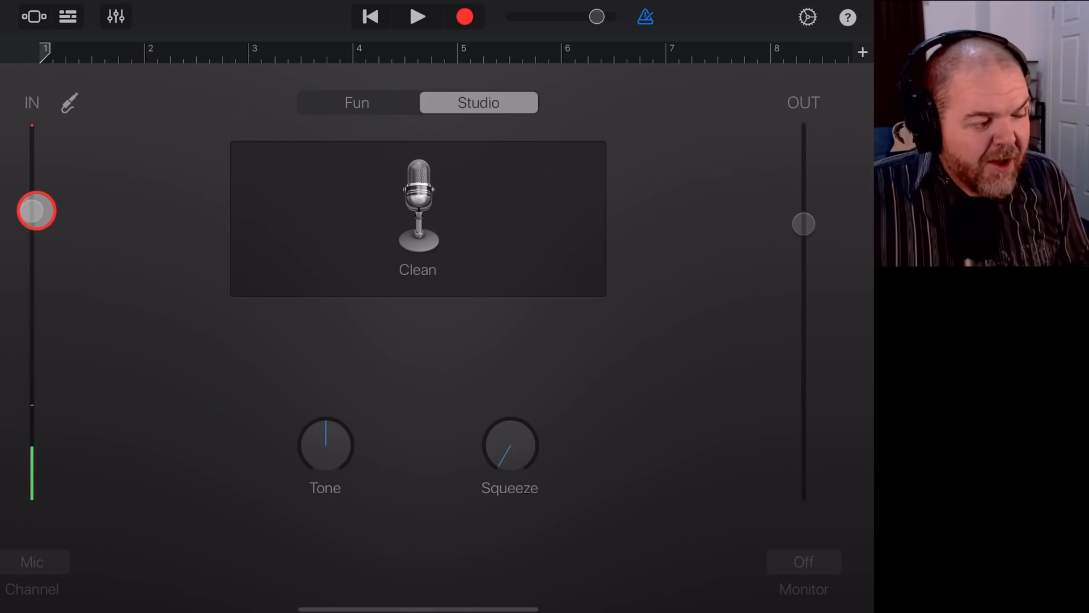
left_click_drag(36, 211, 39, 226)
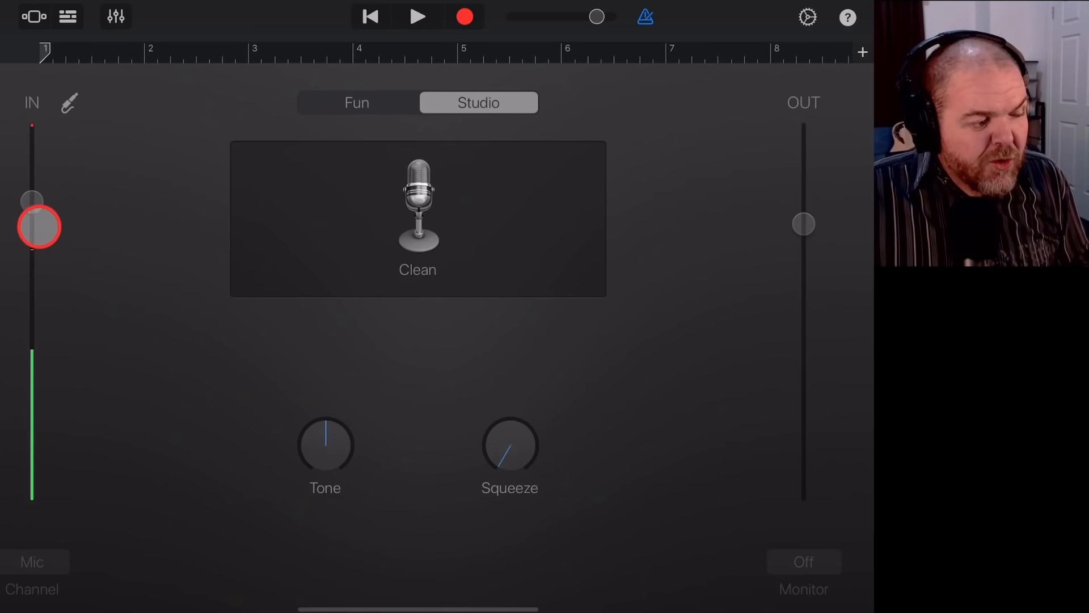
left_click_drag(39, 226, 33, 212)
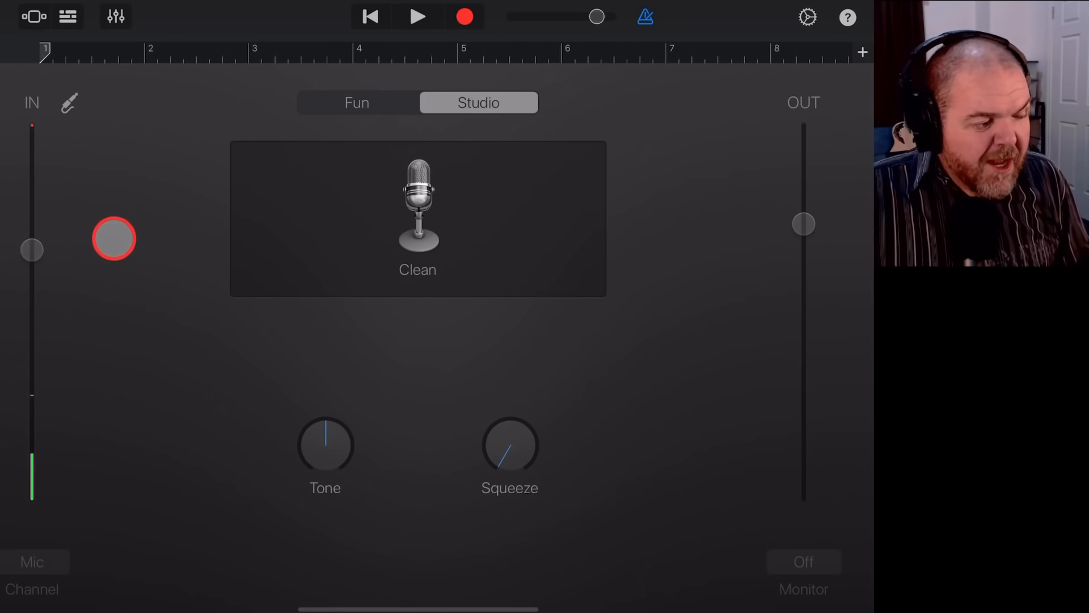
left_click_drag(113, 239, 47, 294)
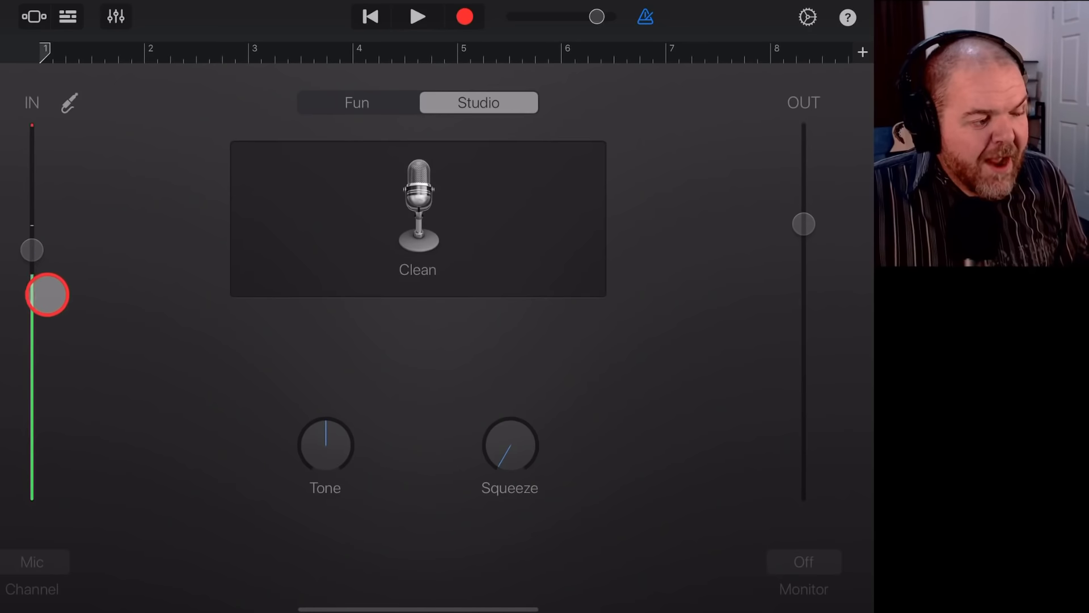
left_click_drag(47, 294, 66, 262)
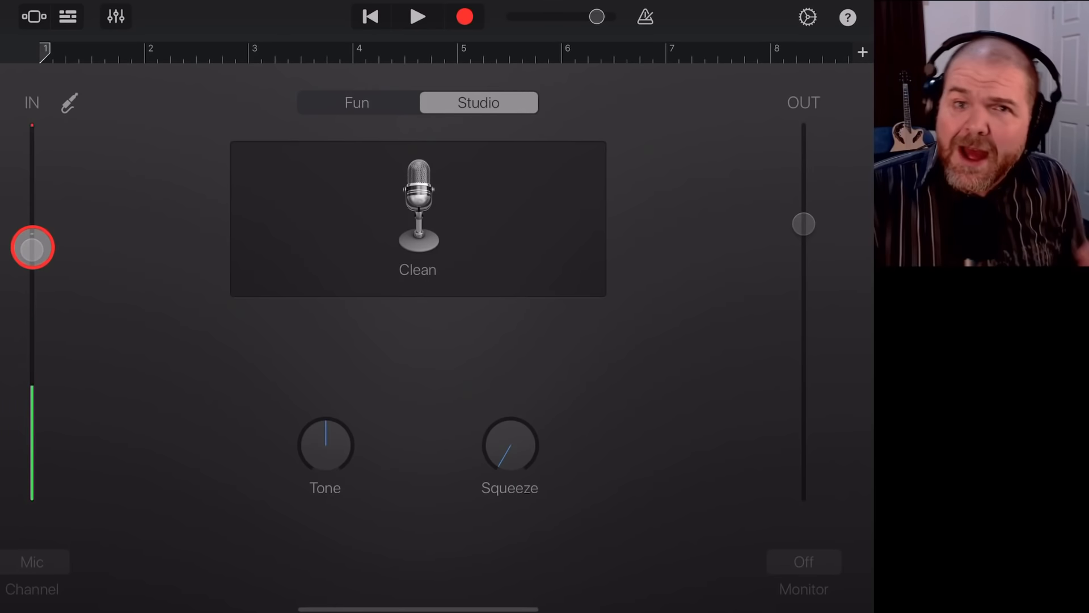
Record the vocal take while riding the IN slider down during the performance
left_click_drag(31, 249, 32, 453)
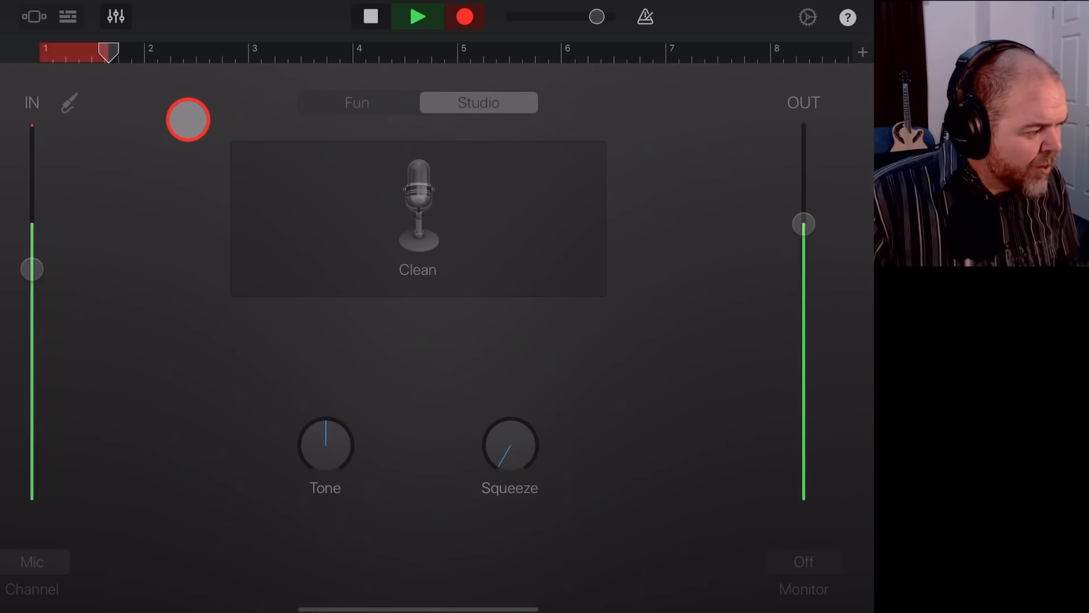
left_click_drag(32, 270, 47, 288)
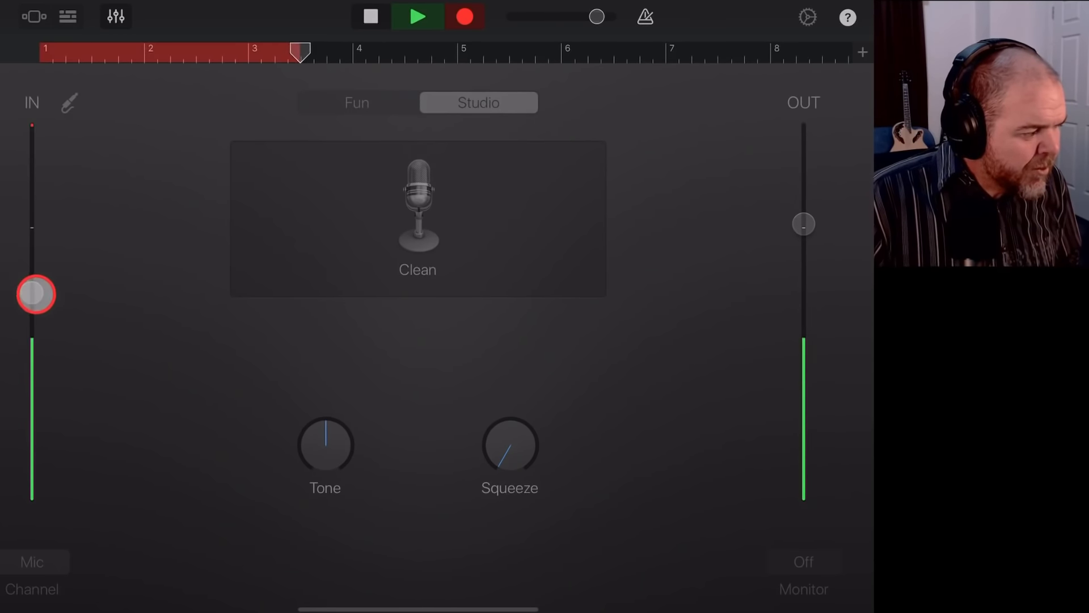
left_click_drag(35, 293, 38, 435)
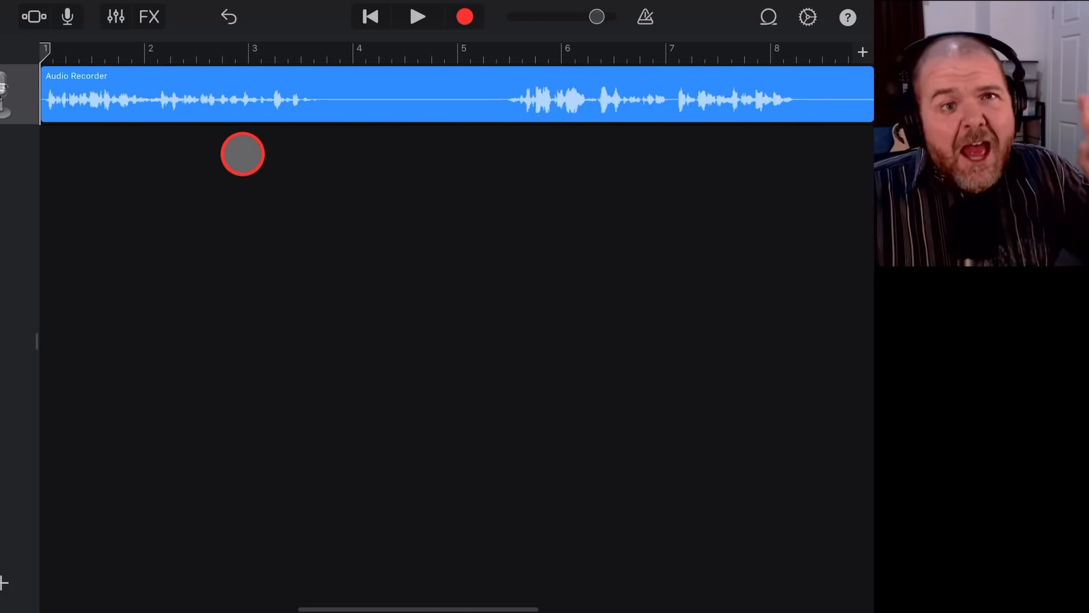
Reveal the vocal track header and play back the recorded take through bar eight
left_click(418, 16)
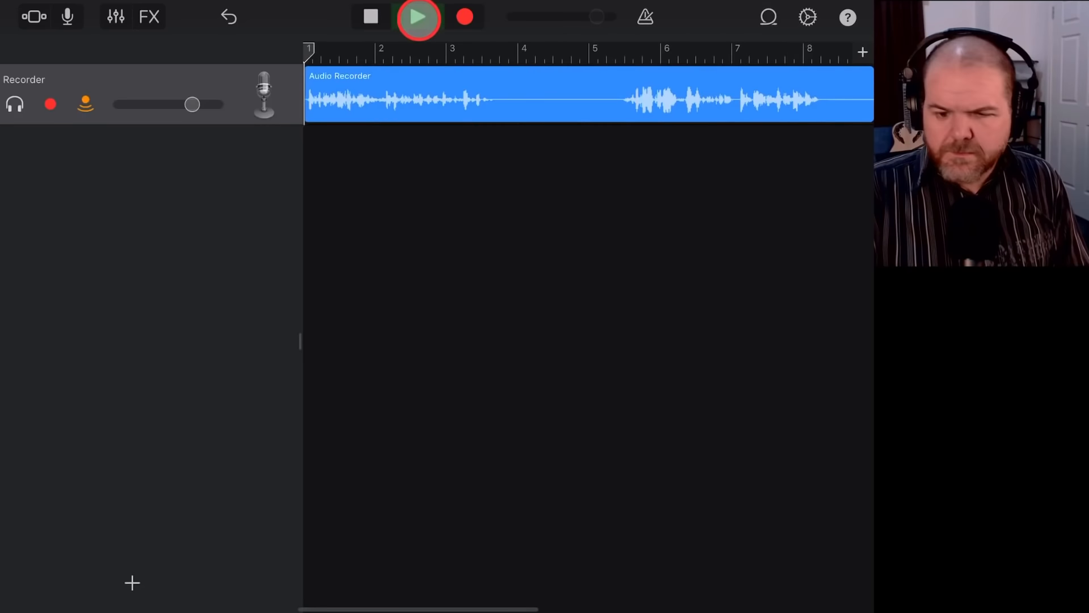
left_click(417, 17)
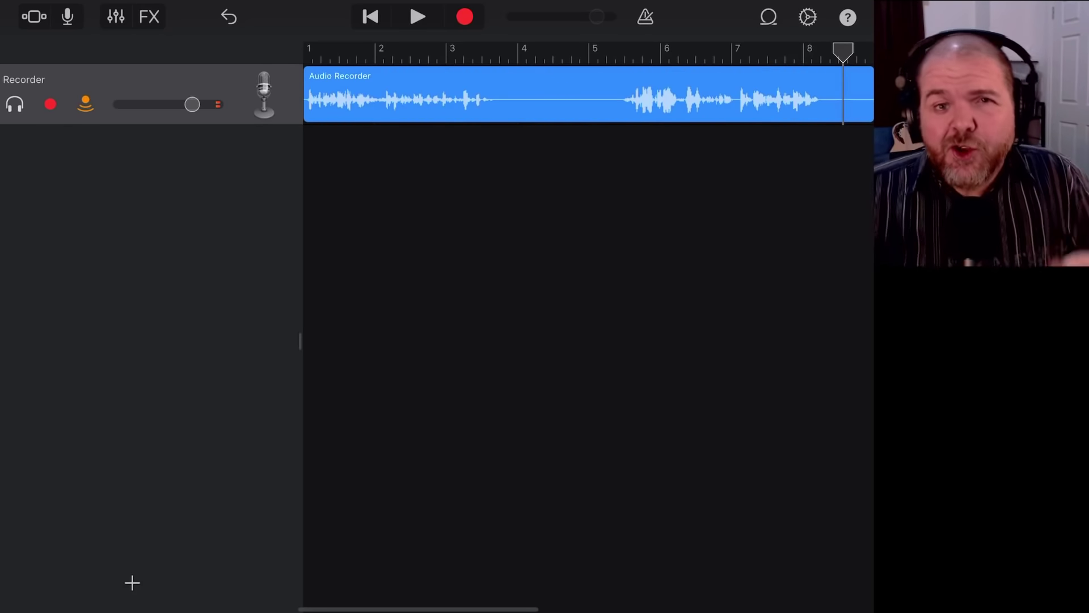
Show the track's Plug-ins & EQ and list the Audio Unit Extensions
left_click(113, 16)
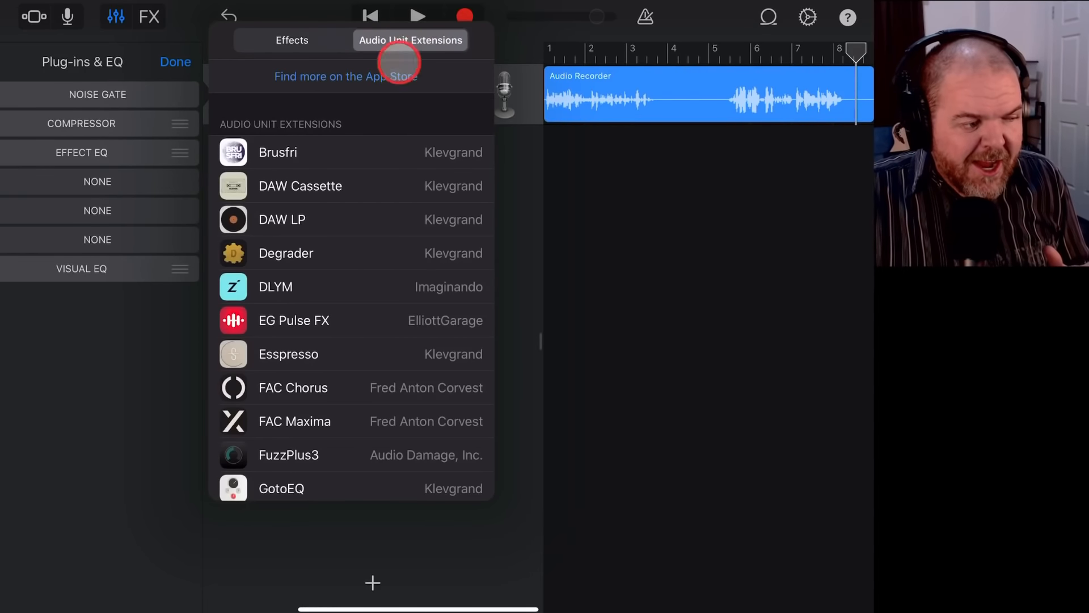
left_click(277, 152)
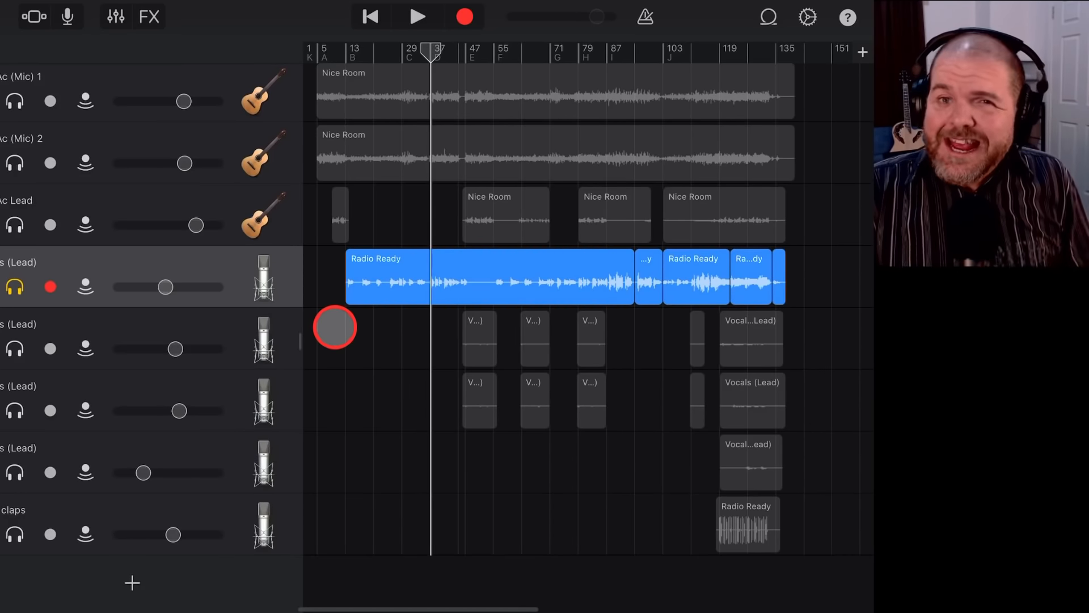
Bring up the Visual EQ for the Vocals (Lead) track with all bands at zero gain
left_click(113, 16)
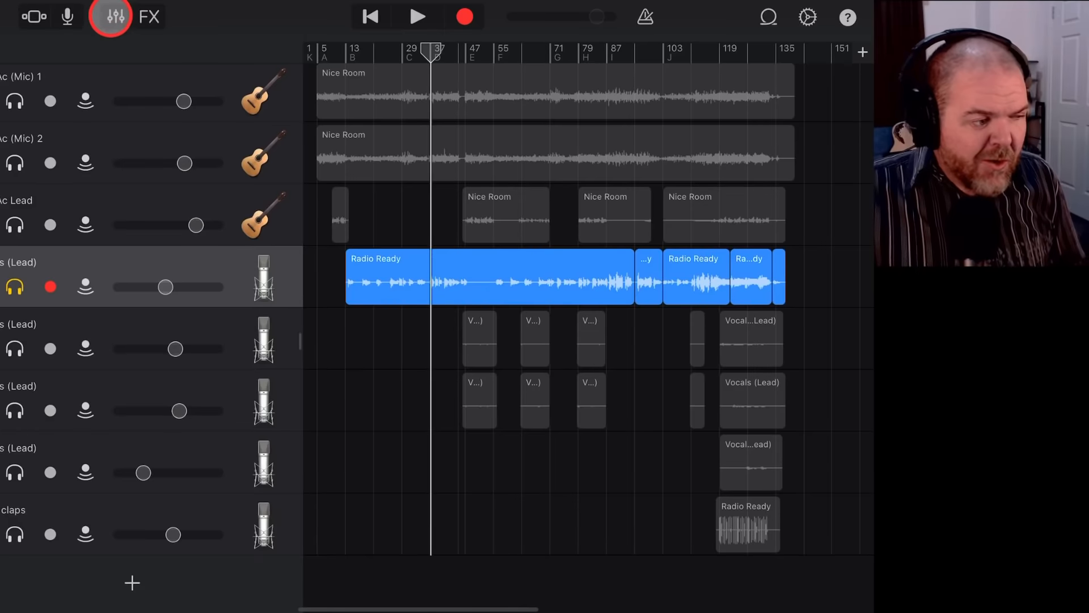
left_click(112, 16)
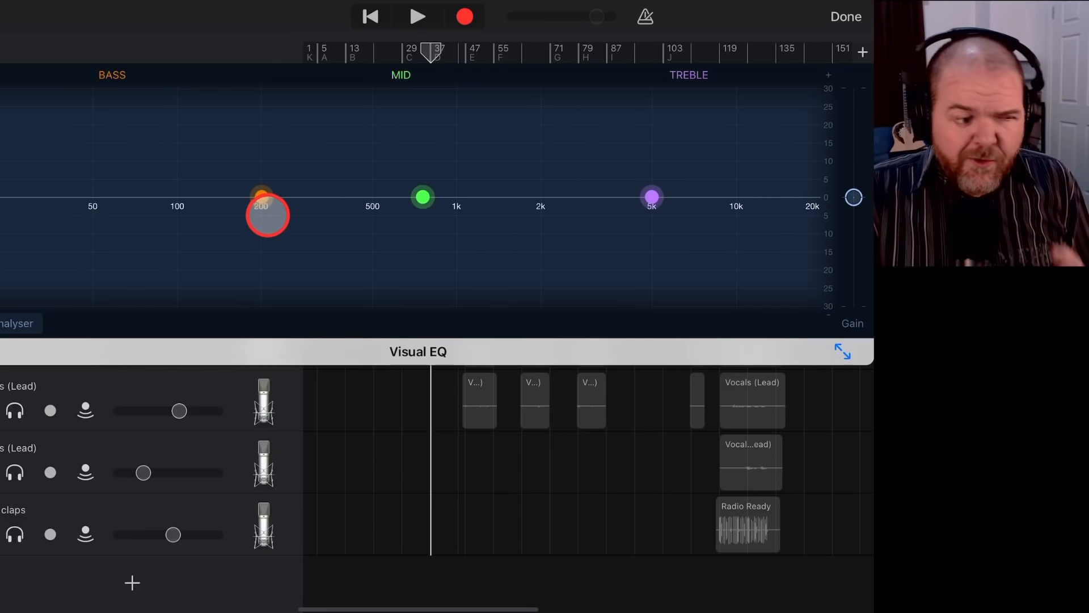
Move bass to ~130 Hz, audition mid and treble boosts and cuts, then flatten both
left_click_drag(268, 214, 170, 196)
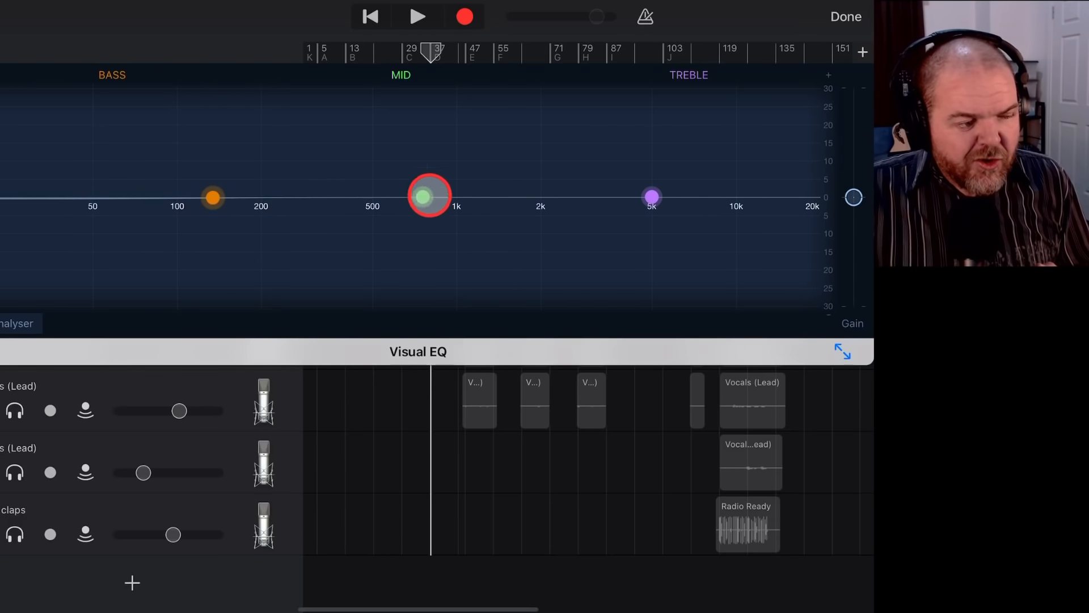
left_click_drag(429, 196, 455, 144)
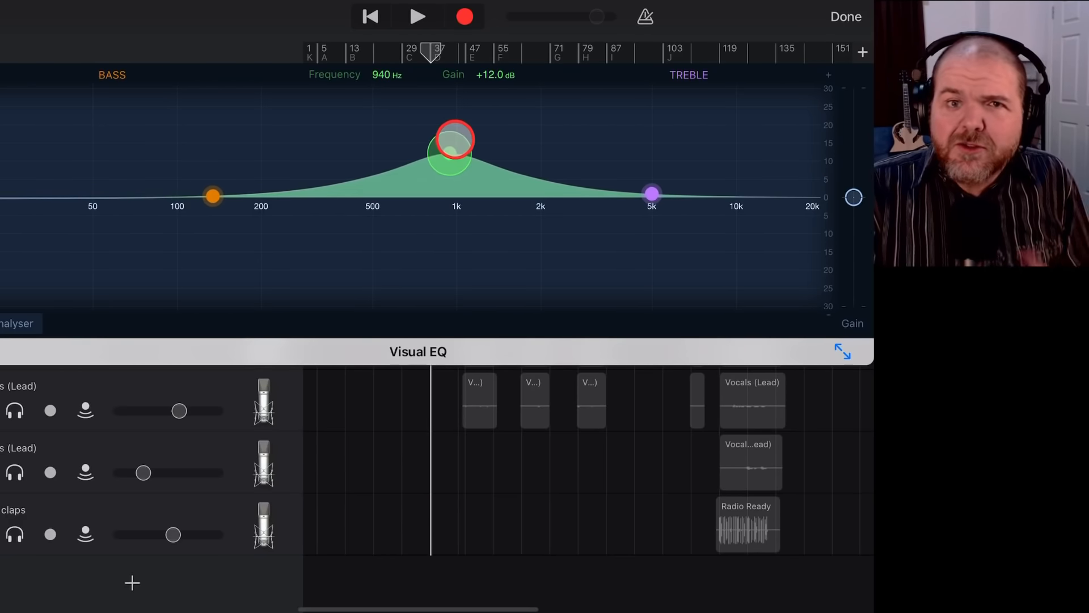
left_click_drag(452, 146, 494, 132)
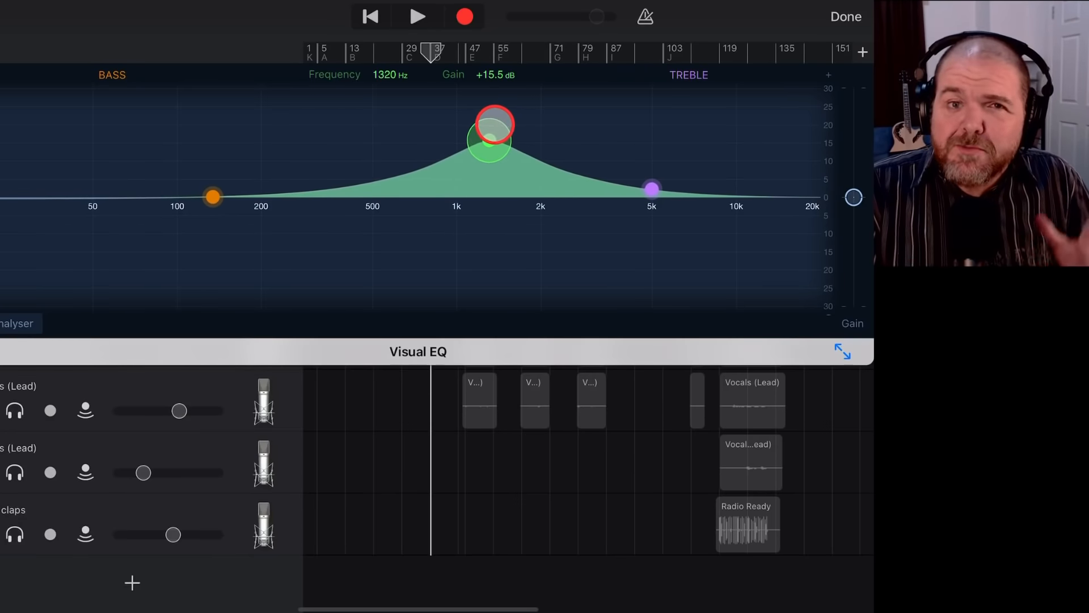
left_click_drag(494, 127, 493, 156)
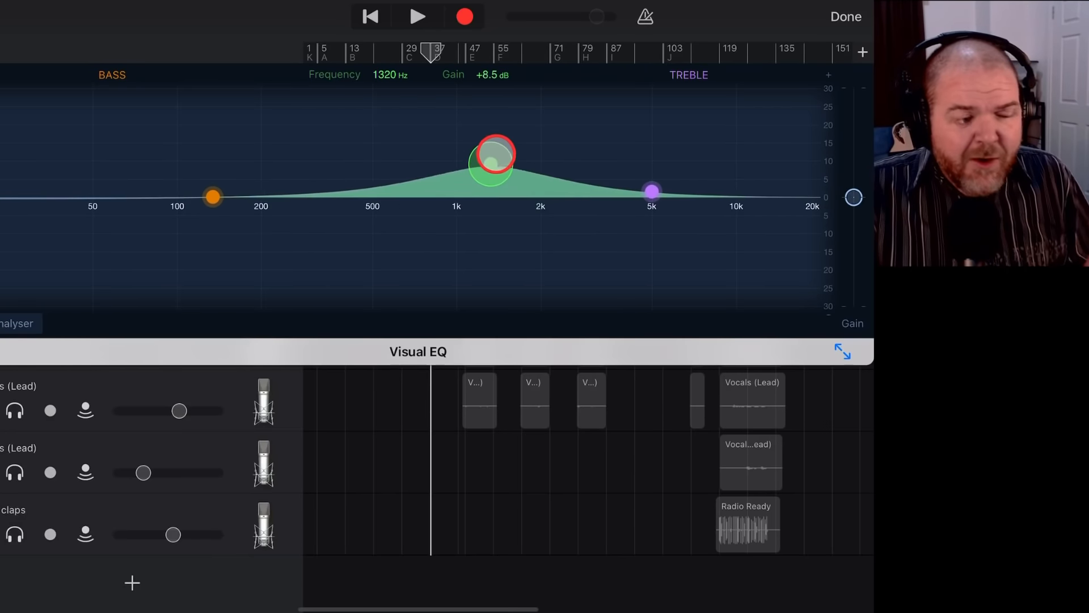
left_click_drag(492, 153, 727, 137)
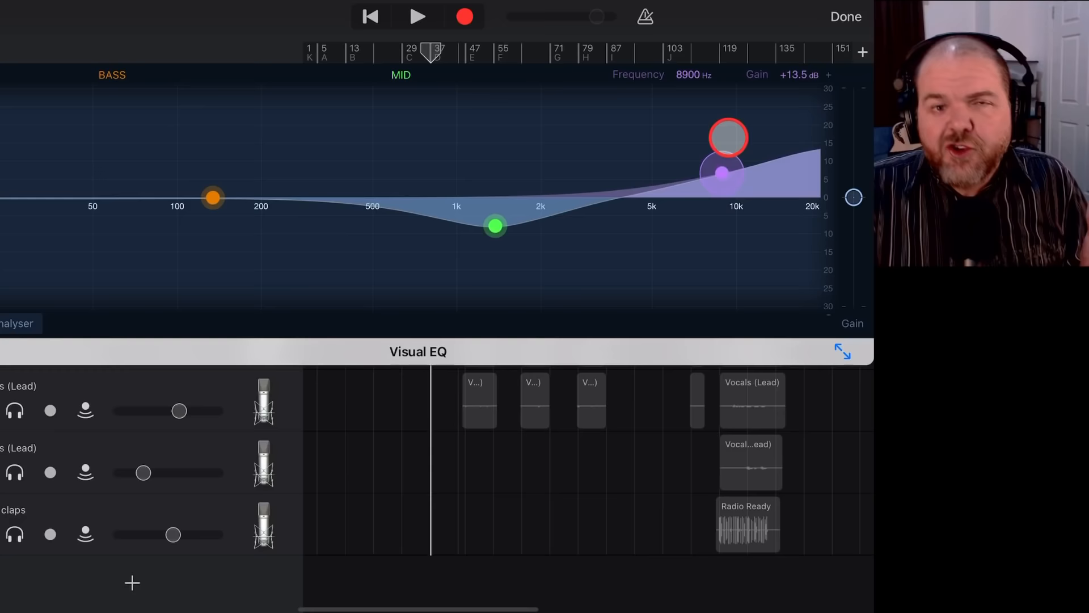
left_click_drag(726, 137, 716, 253)
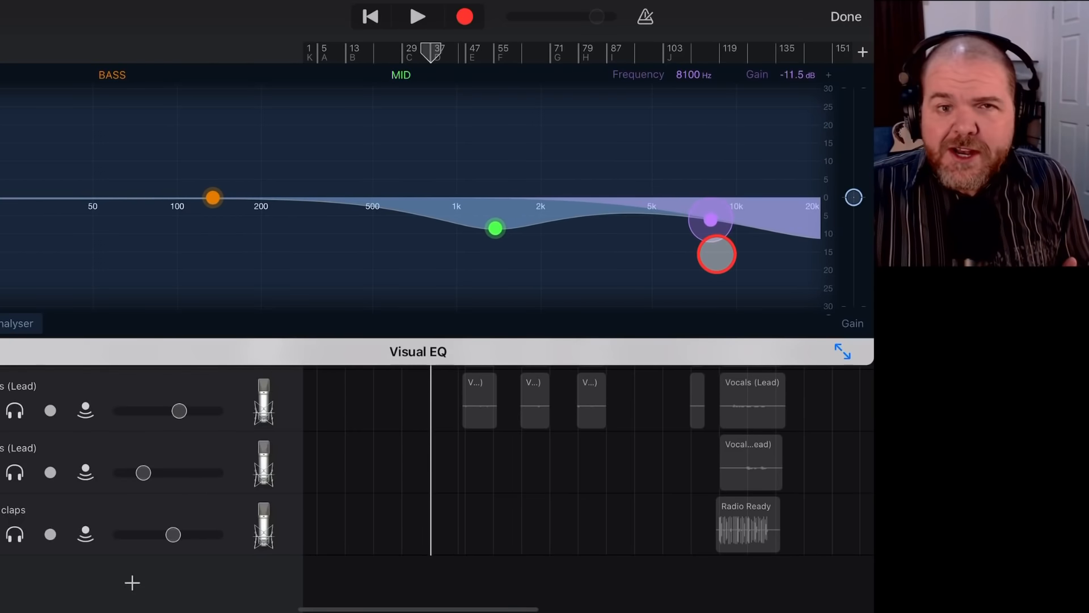
left_click_drag(716, 253, 528, 223)
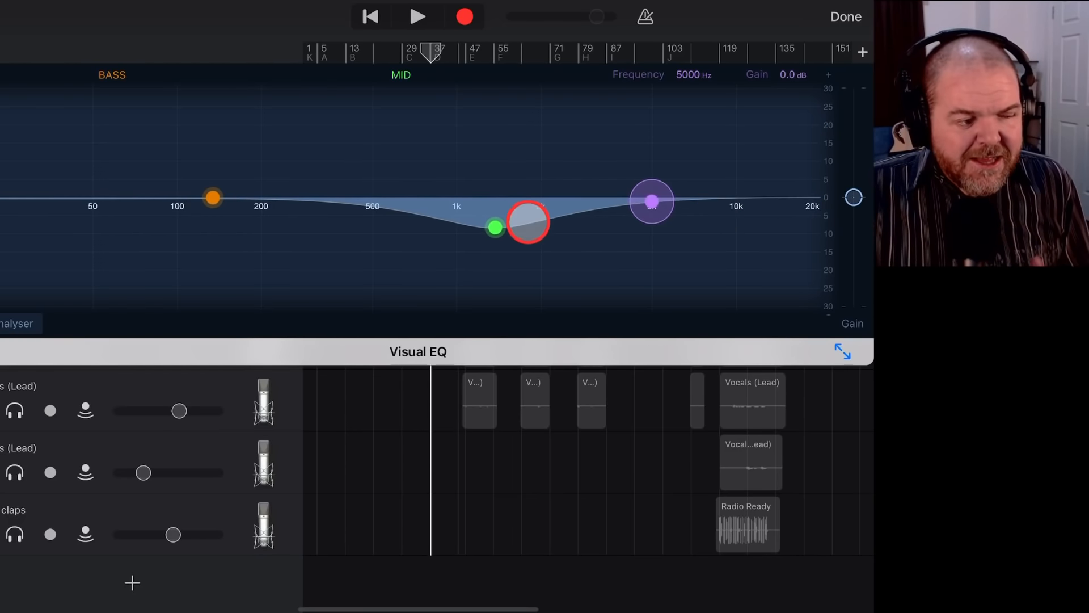
left_click_drag(528, 224, 447, 192)
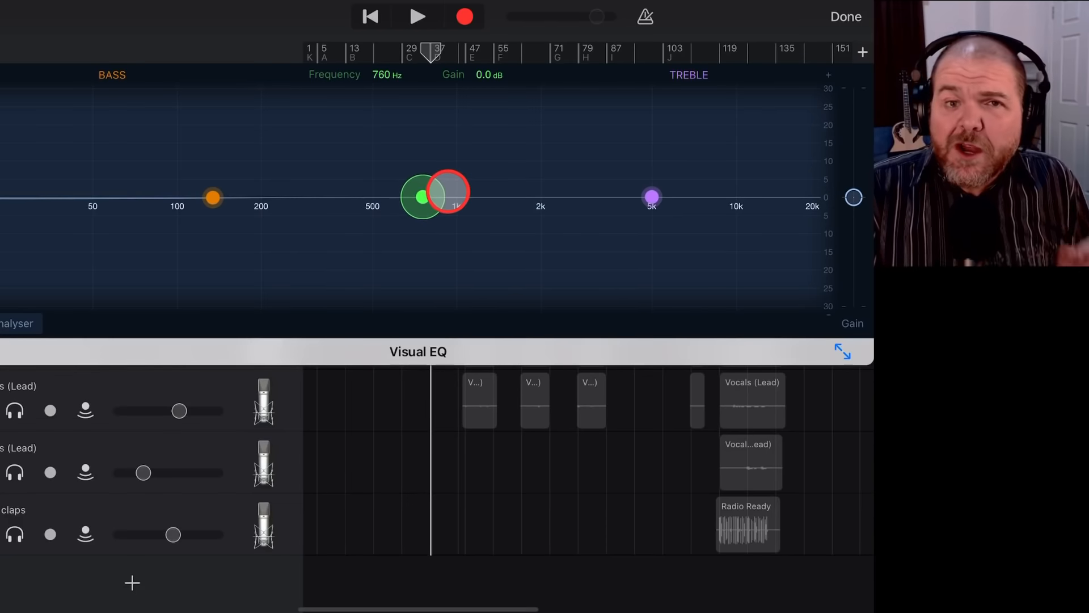
Try a ~4.5 dB mid cut near 2 kHz, then return mid and treble to 0 dB
left_click_drag(445, 193, 517, 193)
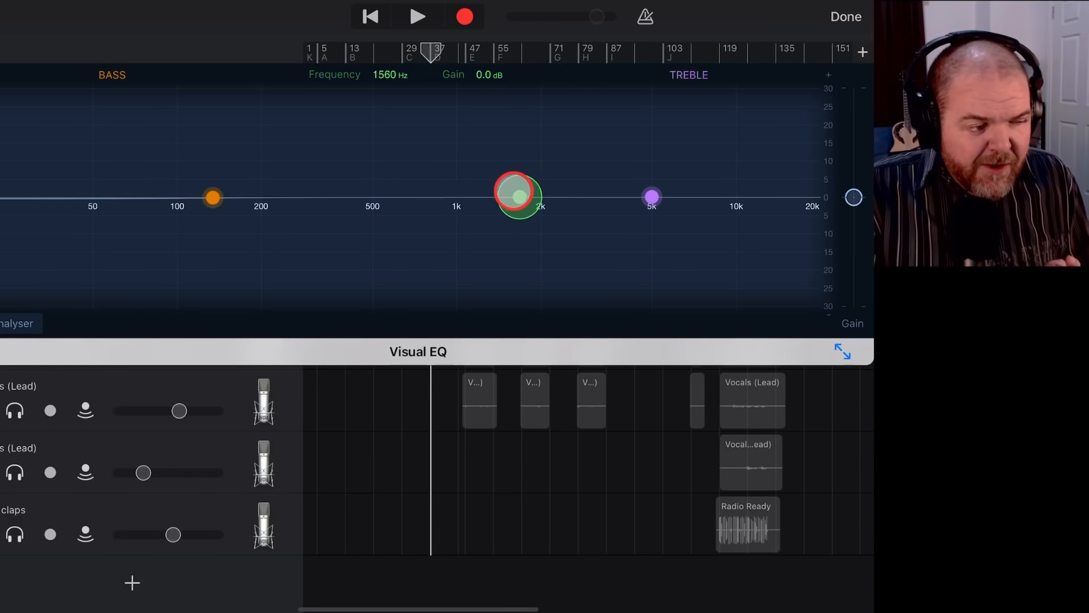
left_click_drag(518, 193, 547, 202)
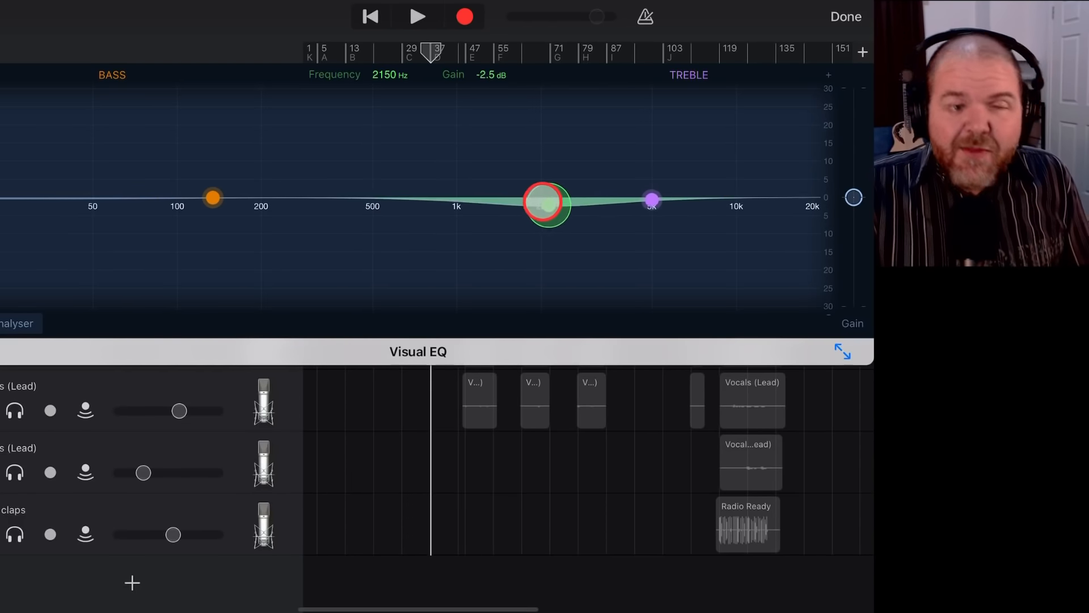
left_click_drag(547, 203, 546, 213)
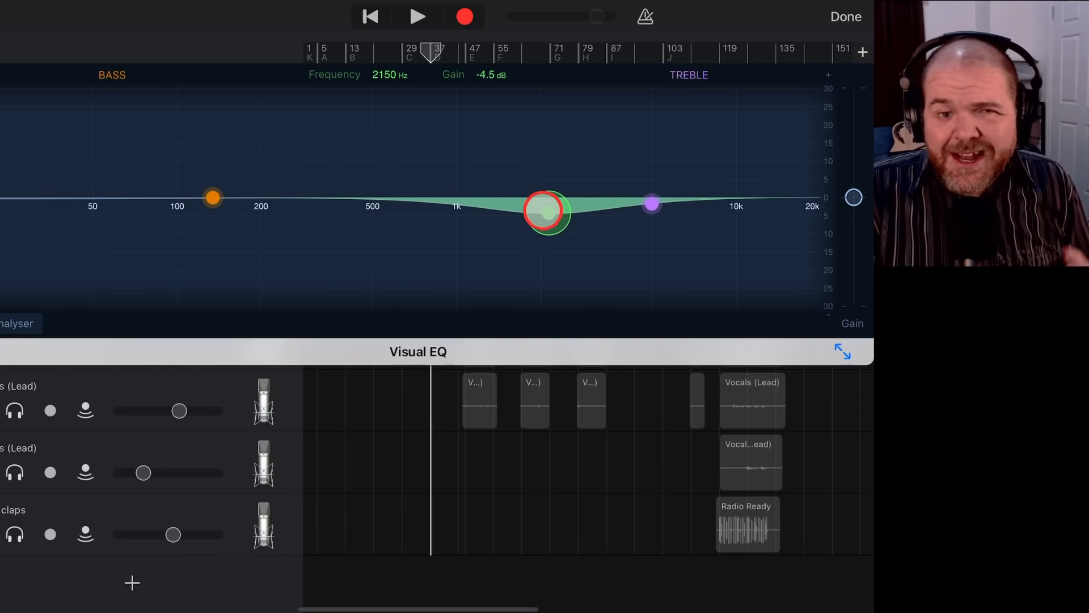
left_click_drag(547, 214, 549, 193)
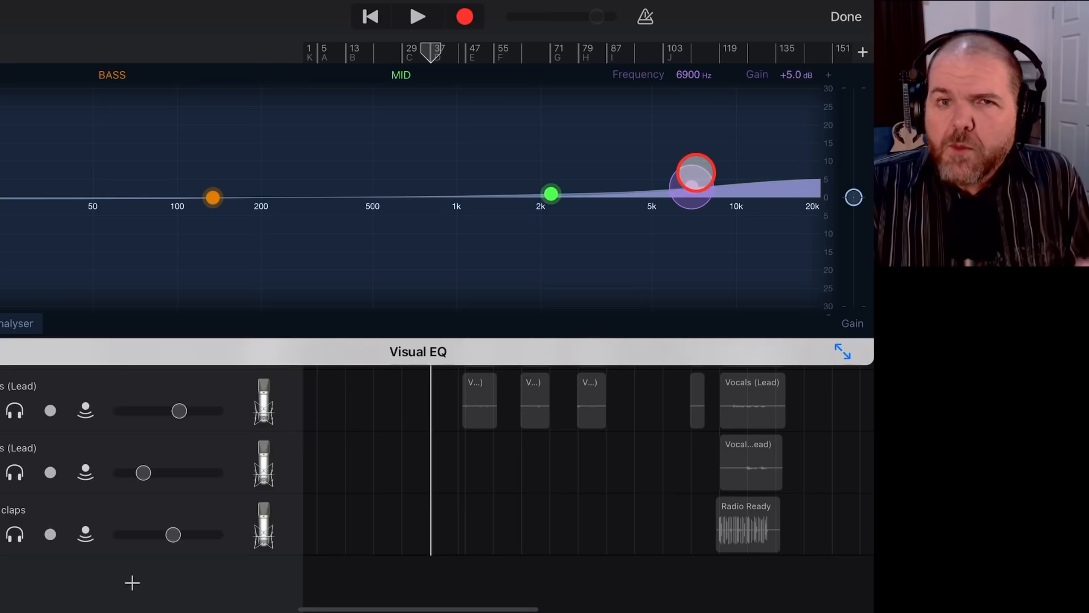
left_click_drag(693, 171, 691, 194)
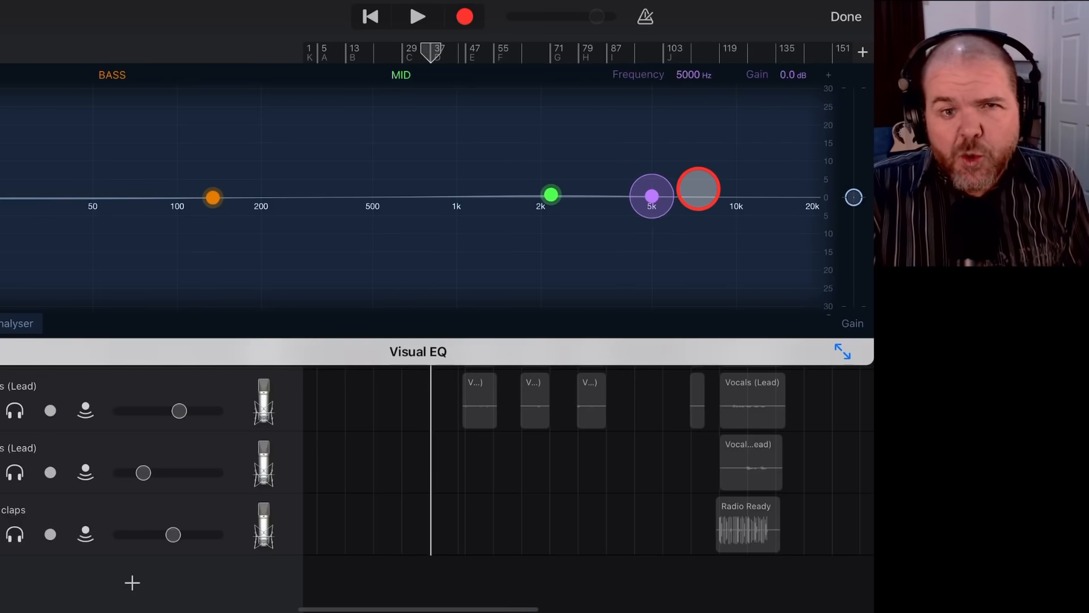
left_click_drag(698, 188, 471, 107)
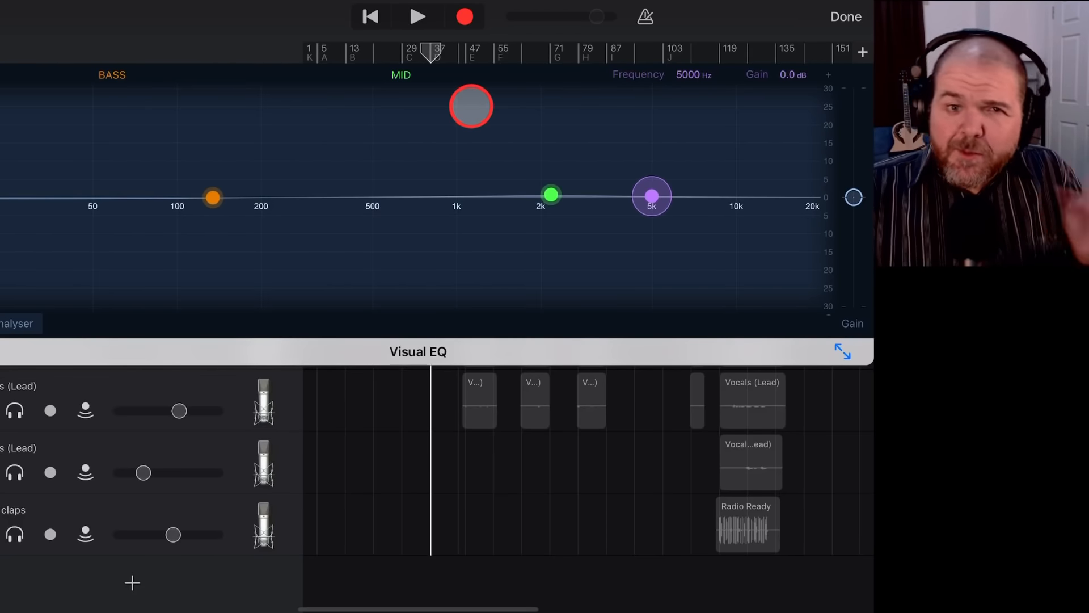
Audition a bass cut down to about 20 dB near 134 Hz, then flatten it near 180 Hz
left_click_drag(471, 107, 225, 175)
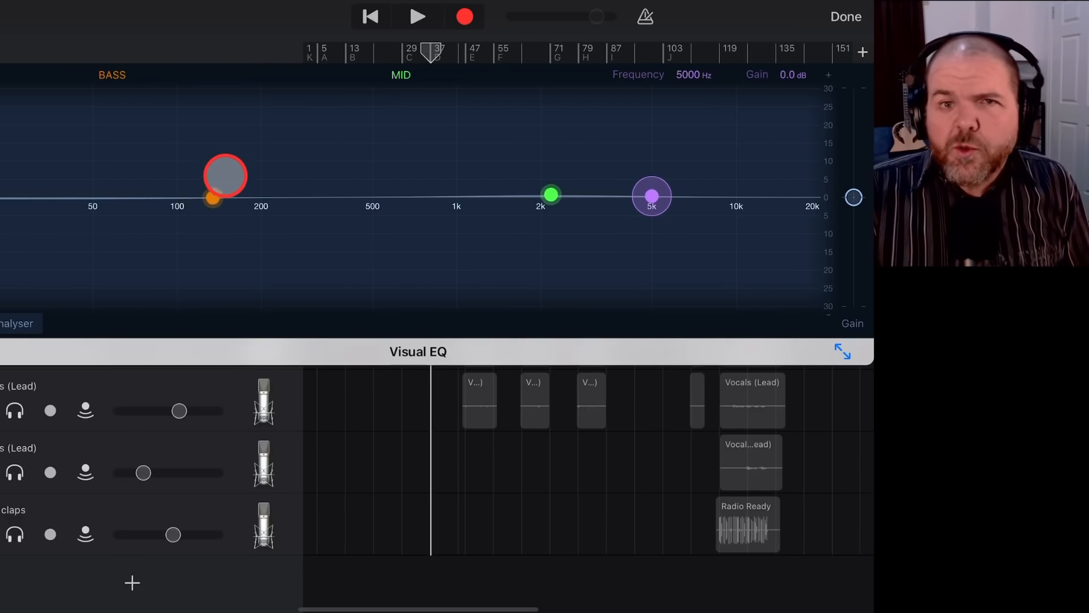
left_click_drag(224, 175, 286, 159)
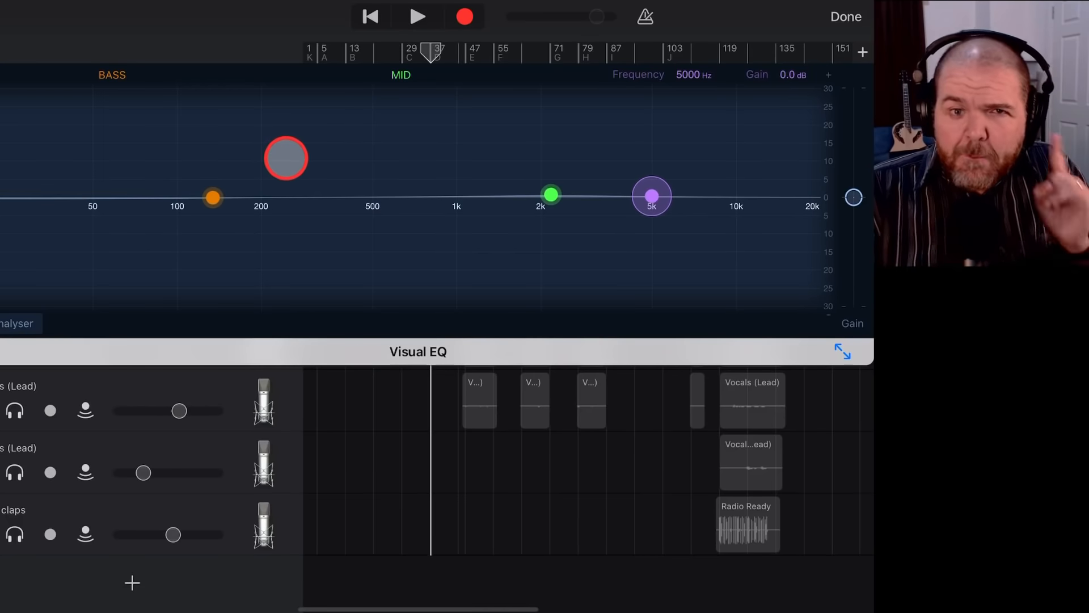
left_click_drag(286, 157, 290, 136)
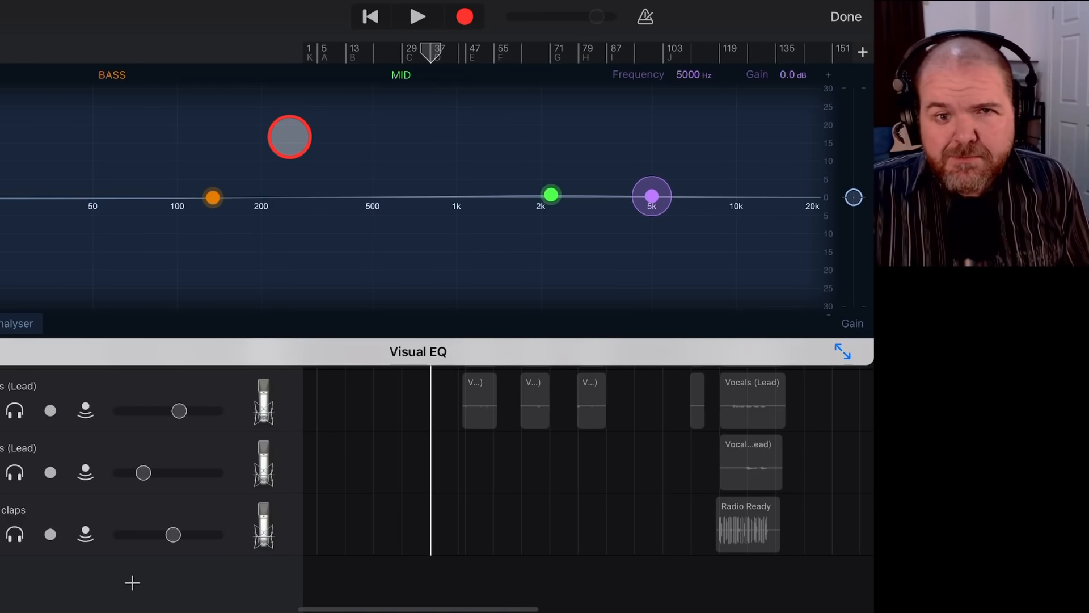
left_click_drag(289, 137, 210, 237)
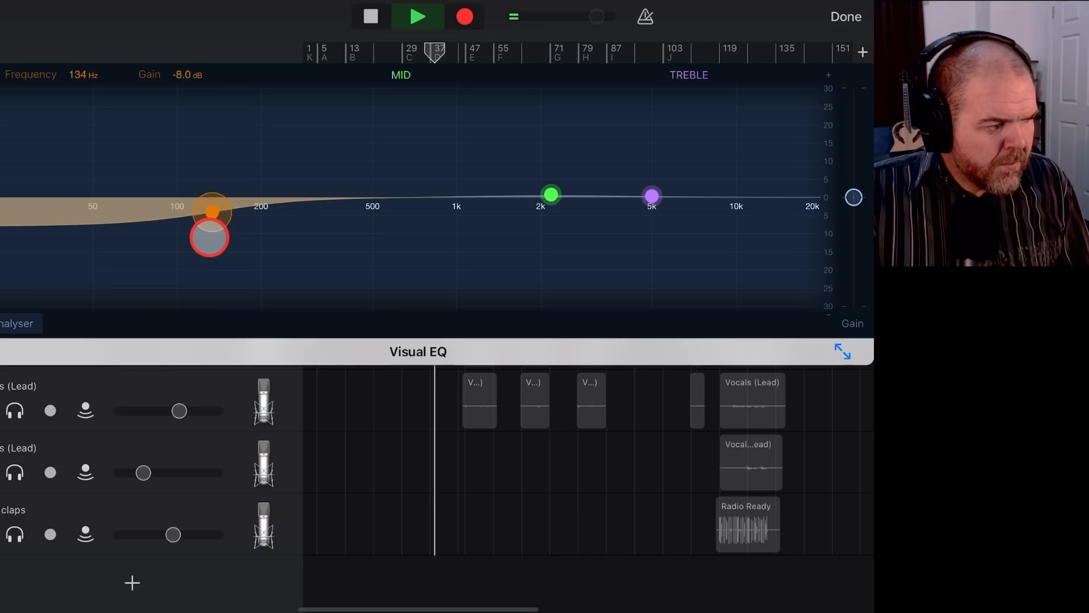
left_click_drag(211, 238, 240, 317)
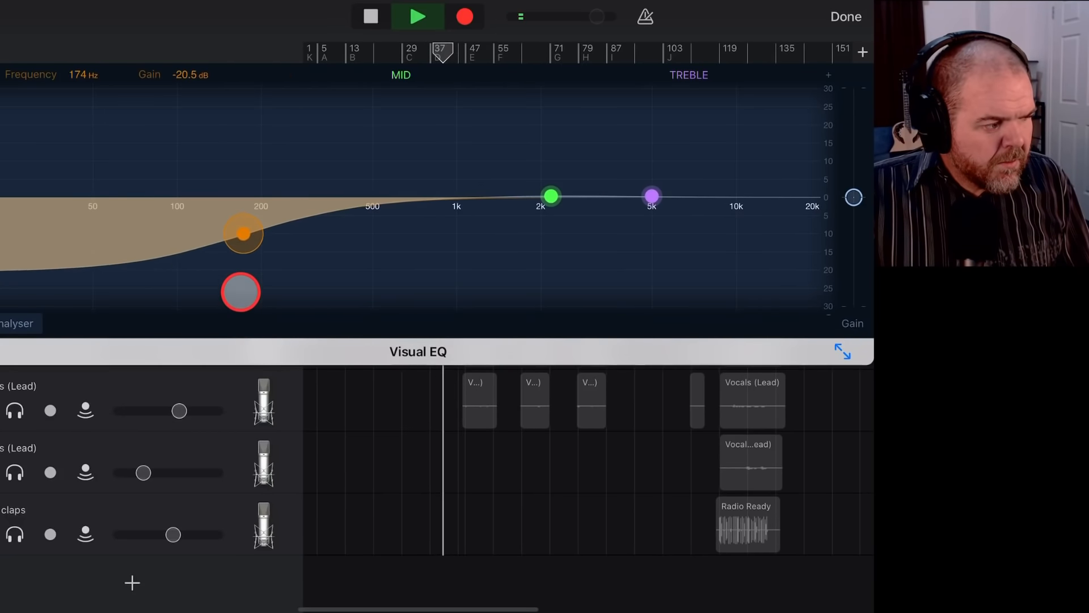
left_click_drag(241, 291, 234, 226)
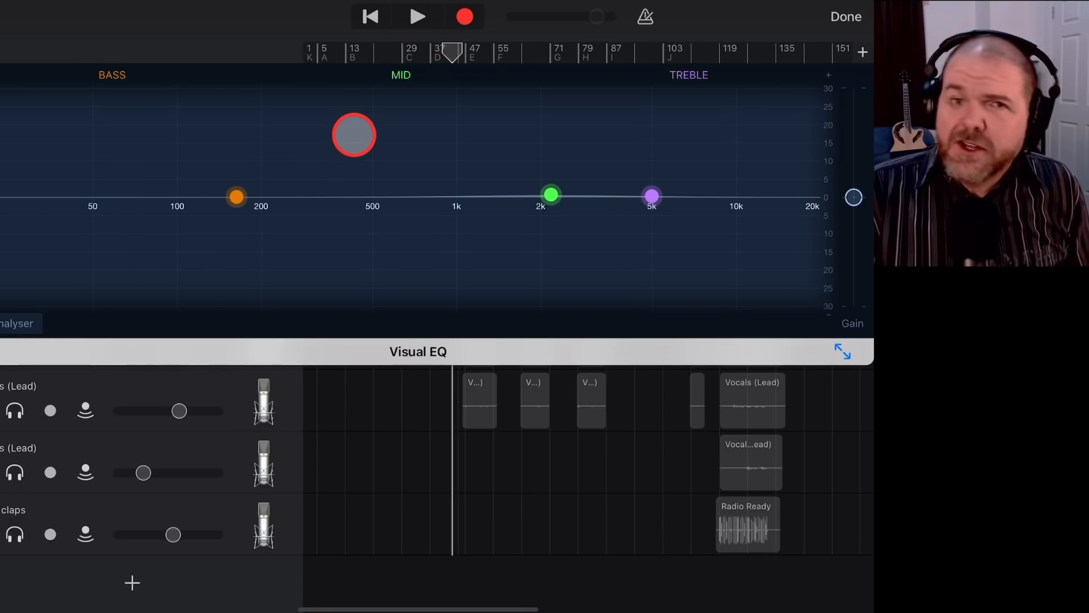
Boost the bass band by about 8 dB, then return it to 0 dB near 180 Hz
left_click_drag(354, 135, 349, 134)
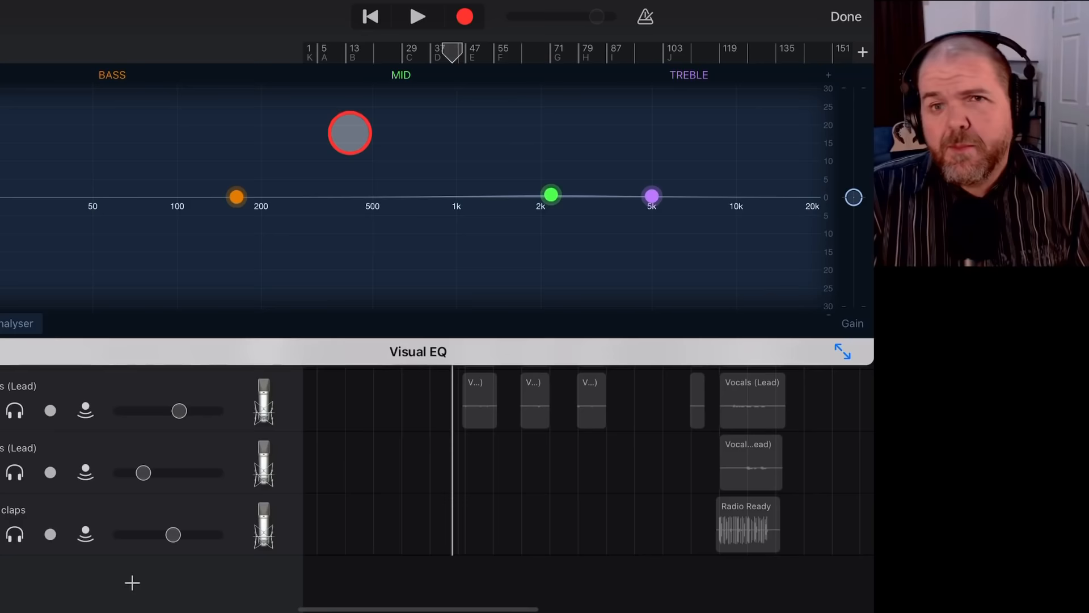
left_click_drag(349, 131, 252, 216)
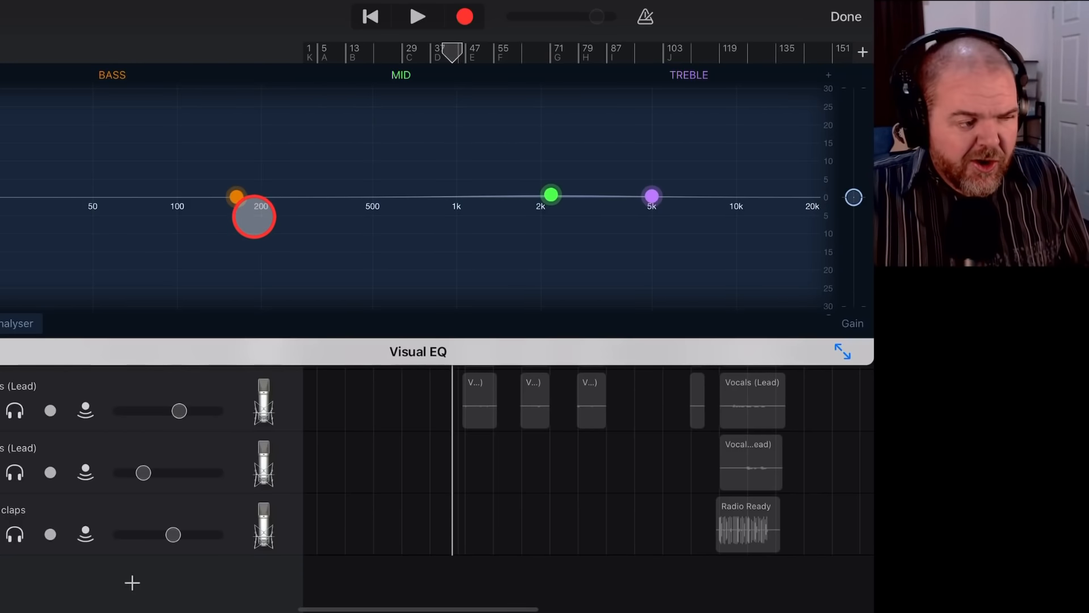
left_click_drag(252, 215, 234, 167)
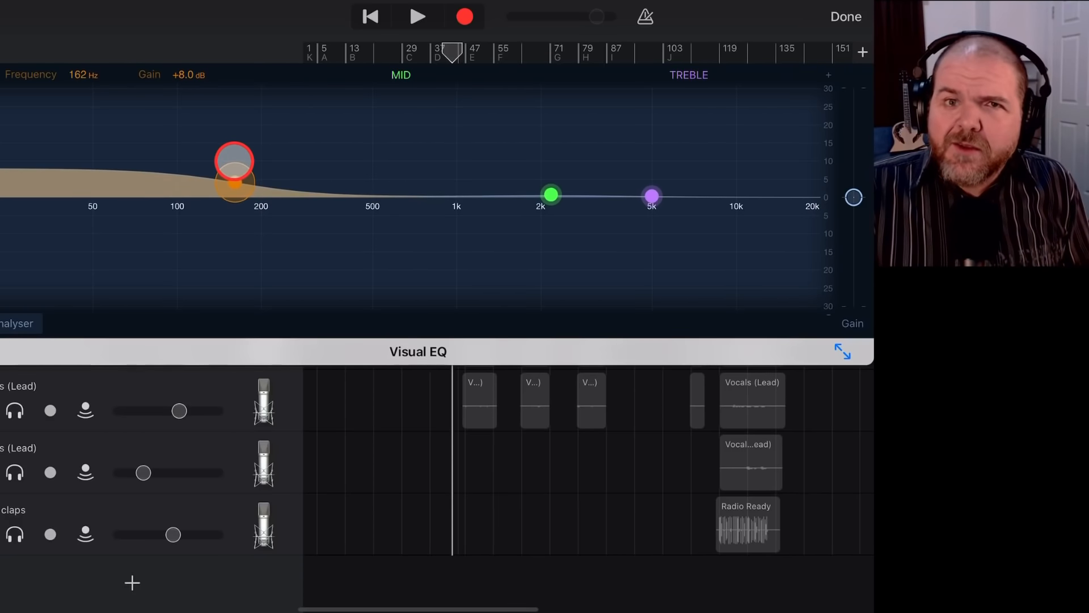
left_click_drag(234, 160, 237, 196)
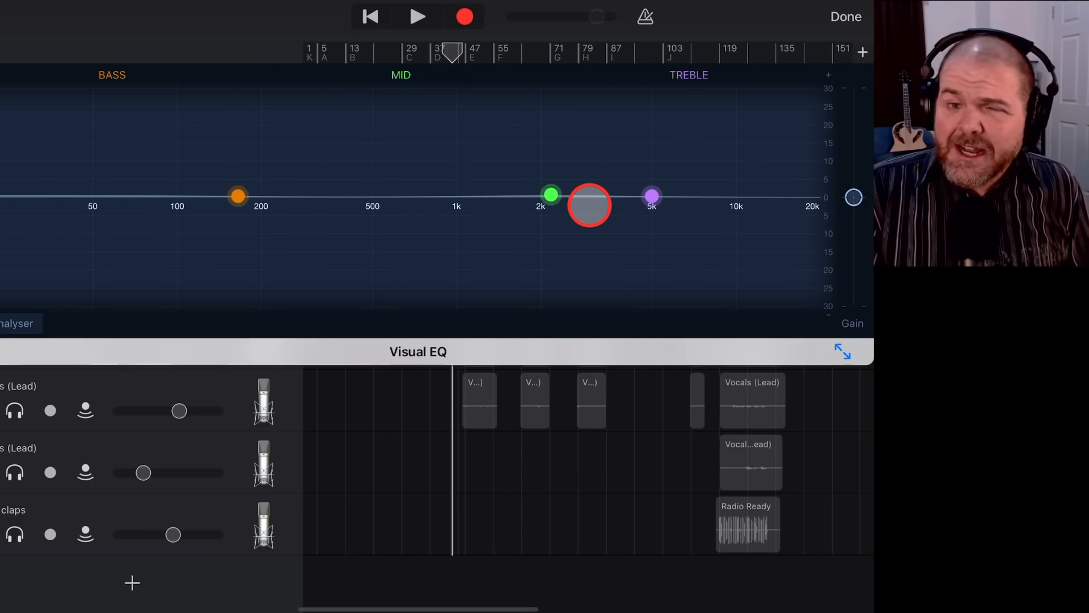
Experiment with the Mid band node, boosting it around 2 kHz then pulling it back toward a slight cut
left_click_drag(590, 206, 653, 171)
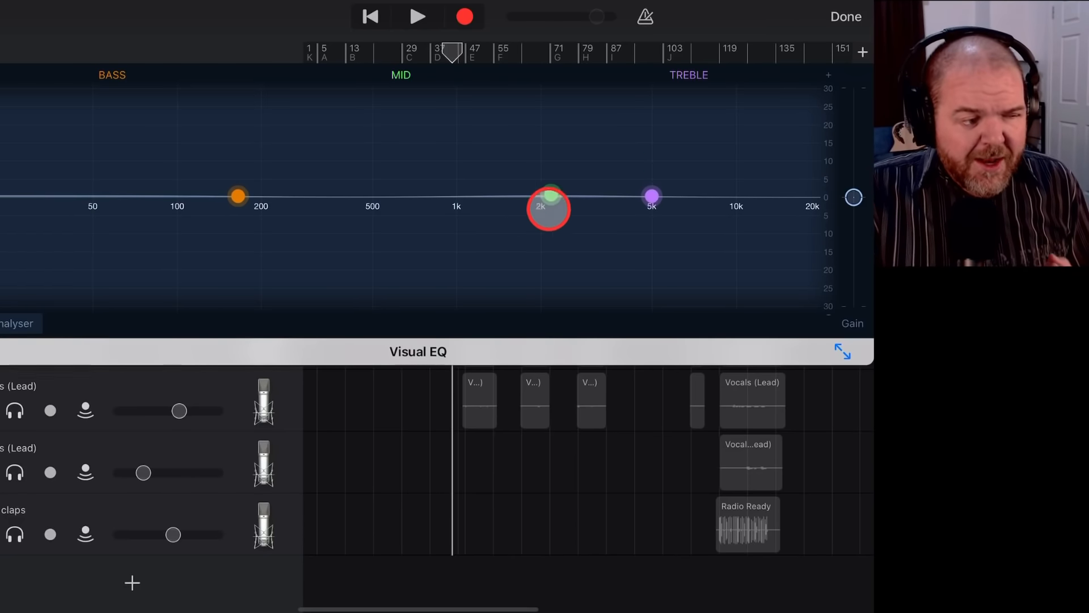
left_click_drag(549, 208, 546, 146)
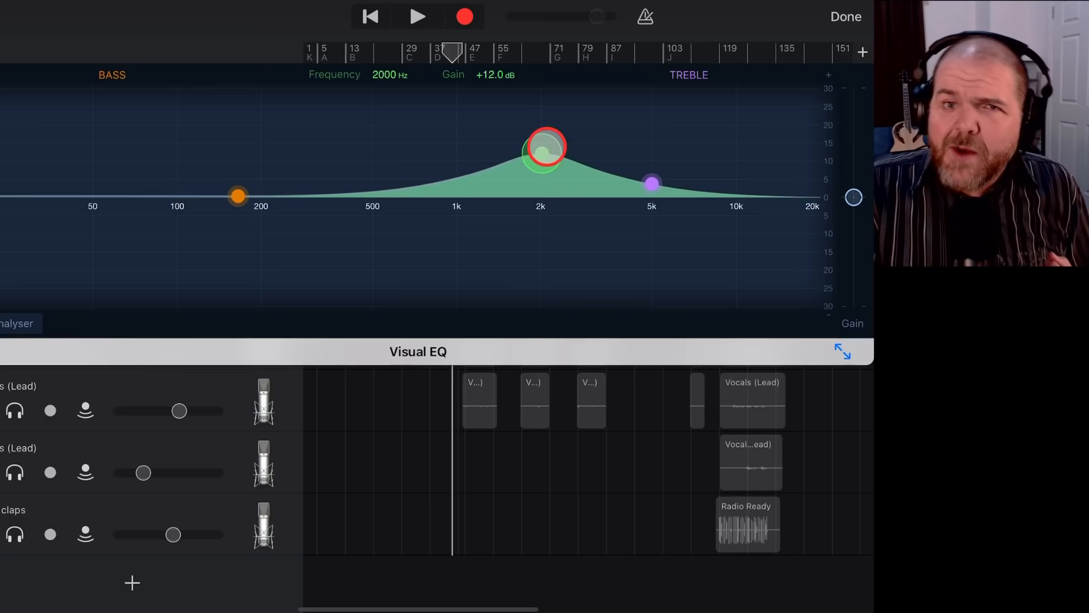
left_click_drag(546, 147, 555, 148)
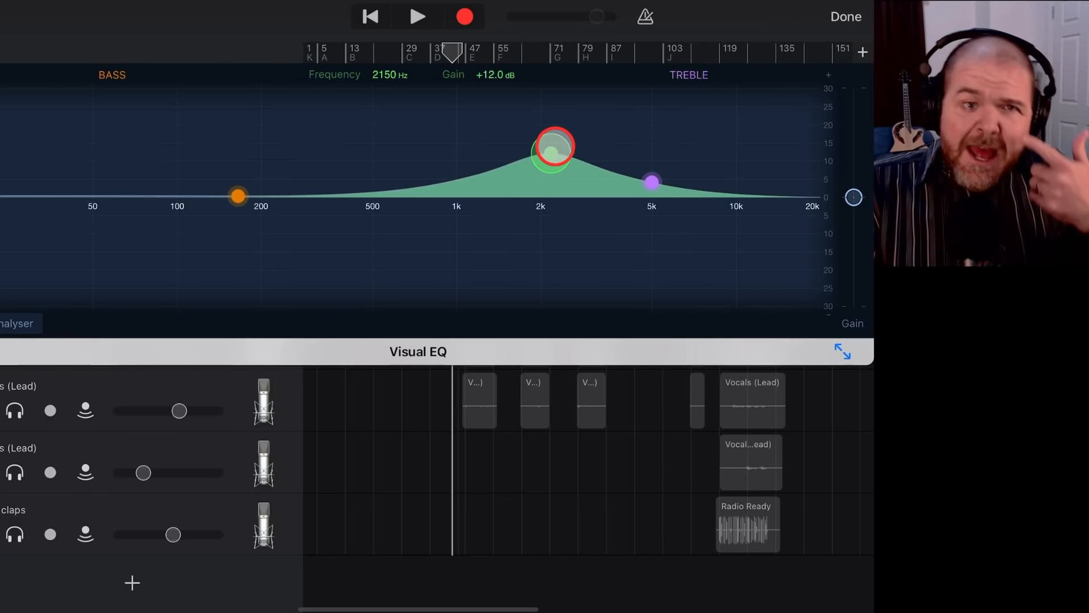
left_click_drag(553, 147, 562, 207)
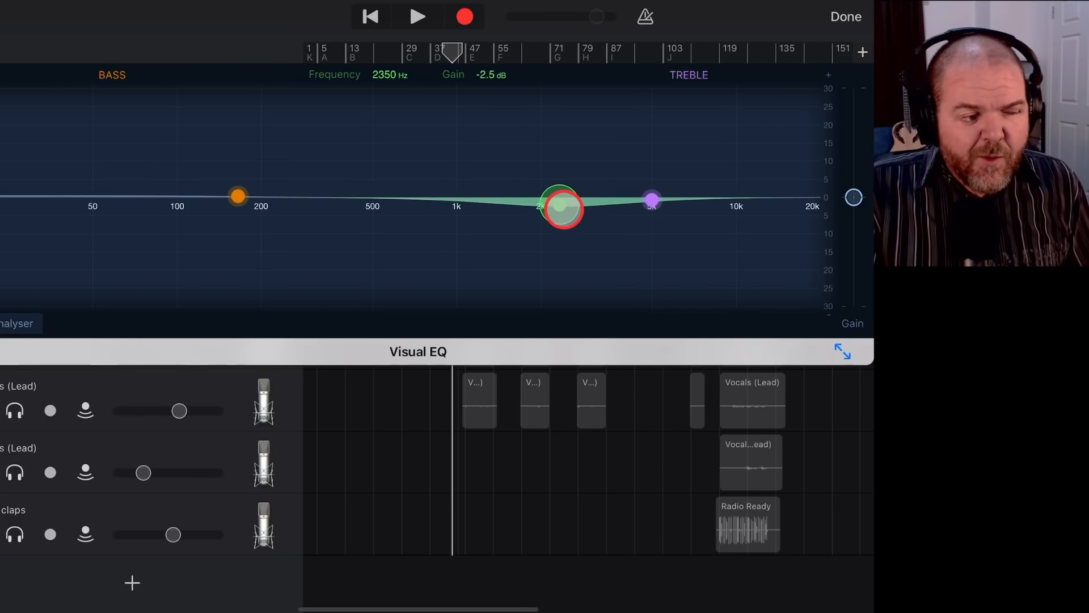
left_click_drag(561, 207, 484, 85)
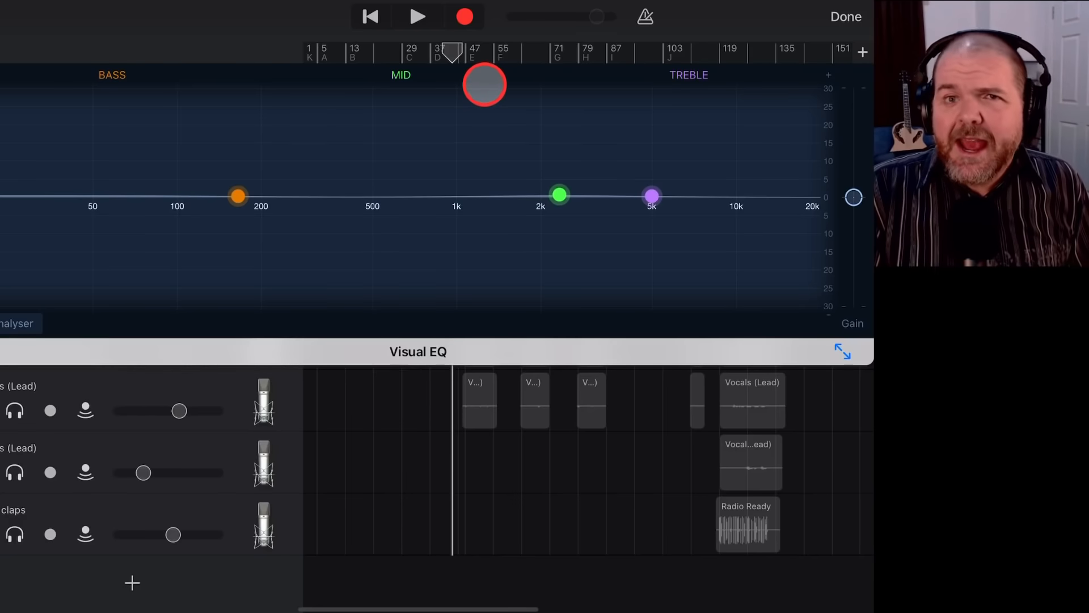
left_click_drag(485, 85, 559, 111)
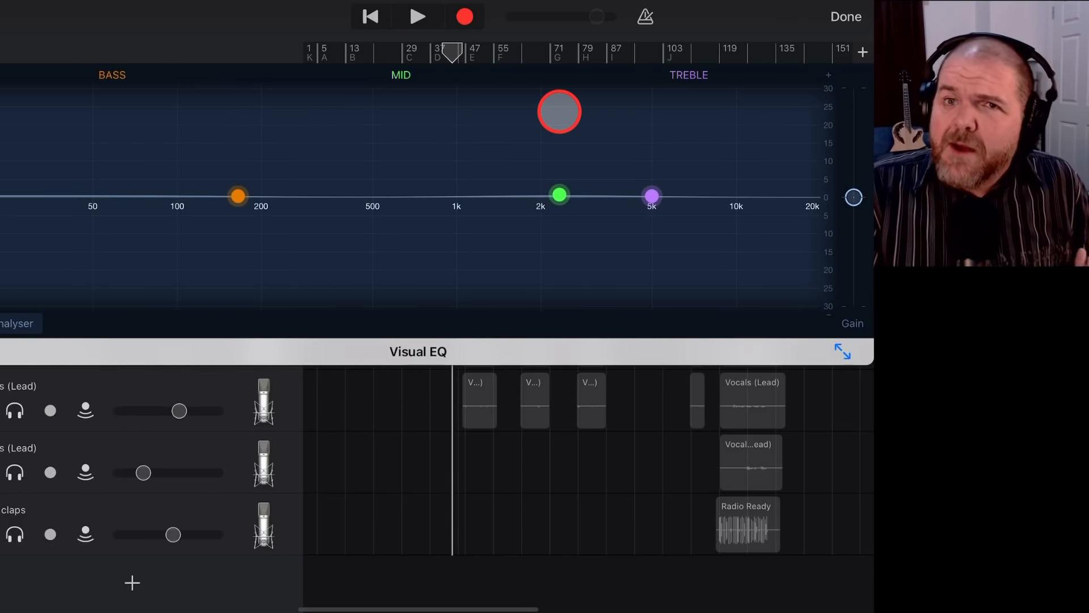
left_click_drag(560, 112, 572, 172)
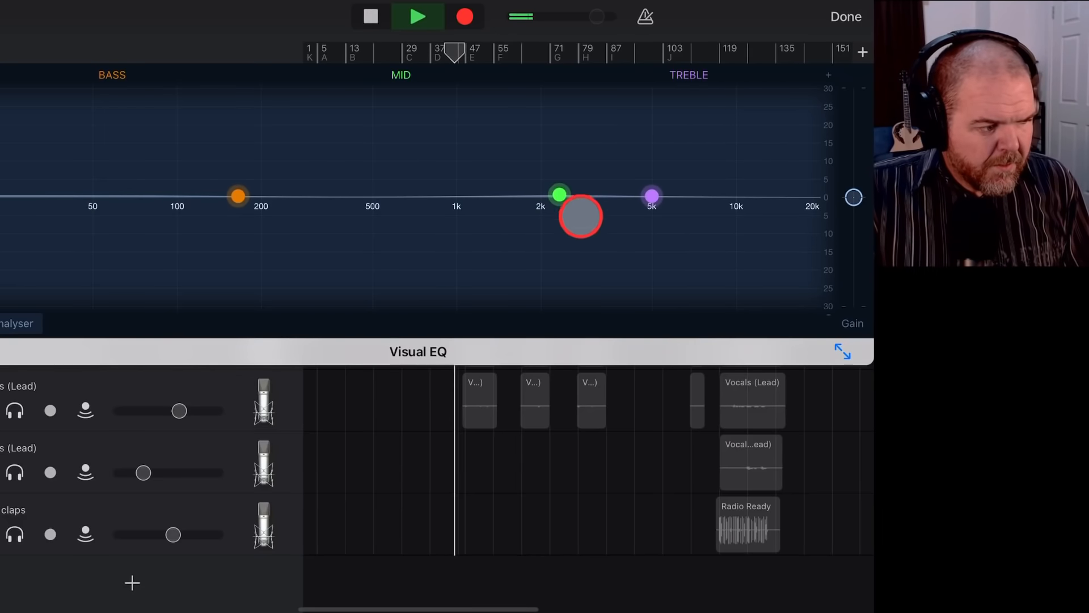
Settle the Mid band at about a -4 dB cut near 2600 Hz, checking it during playback
left_click_drag(580, 216, 568, 118)
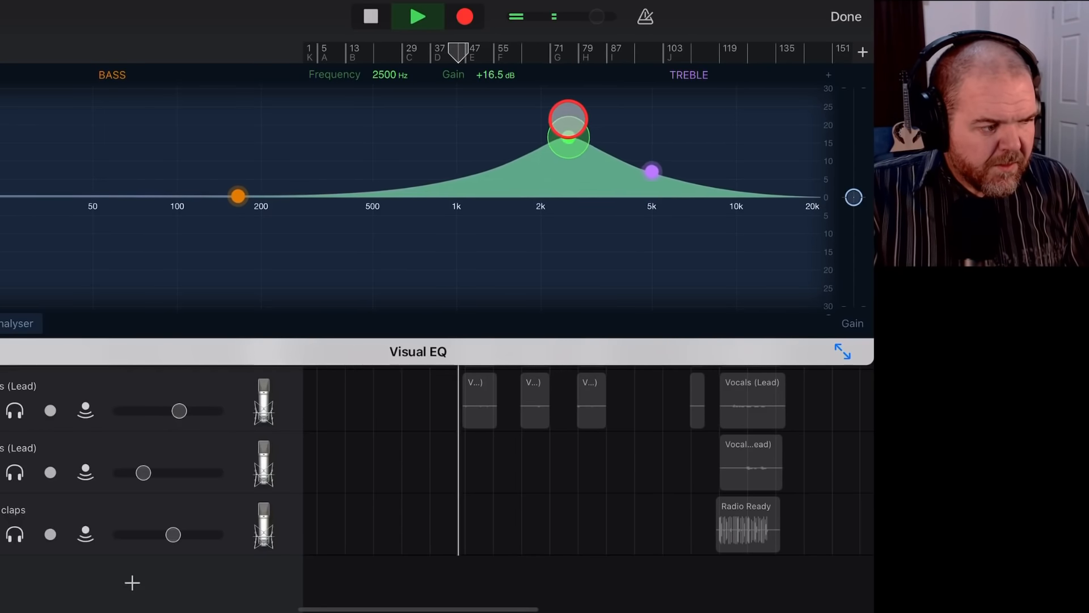
left_click_drag(568, 130, 555, 115)
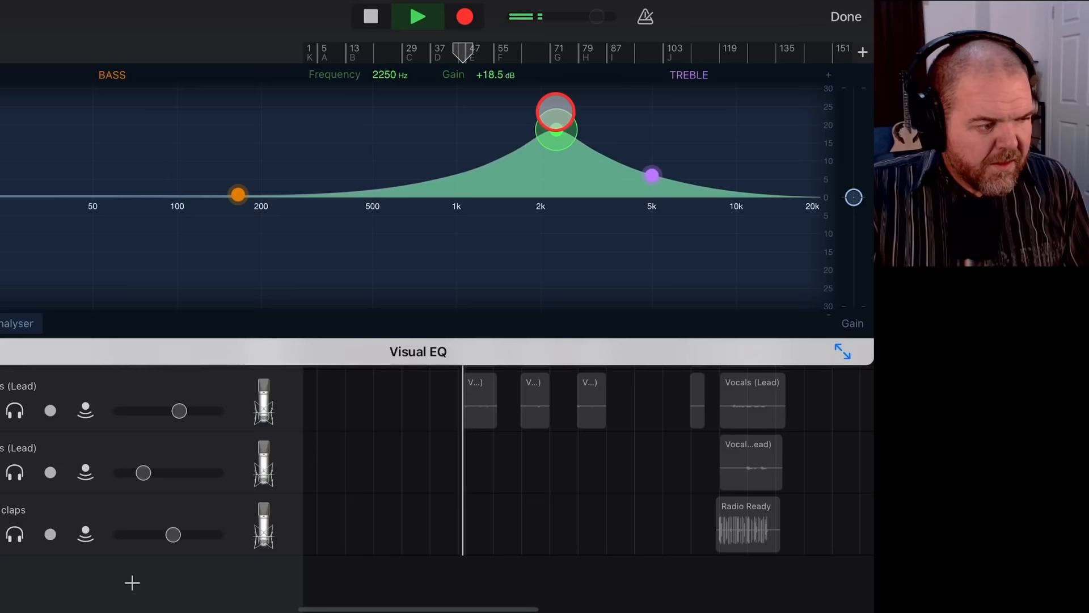
left_click_drag(555, 112, 565, 148)
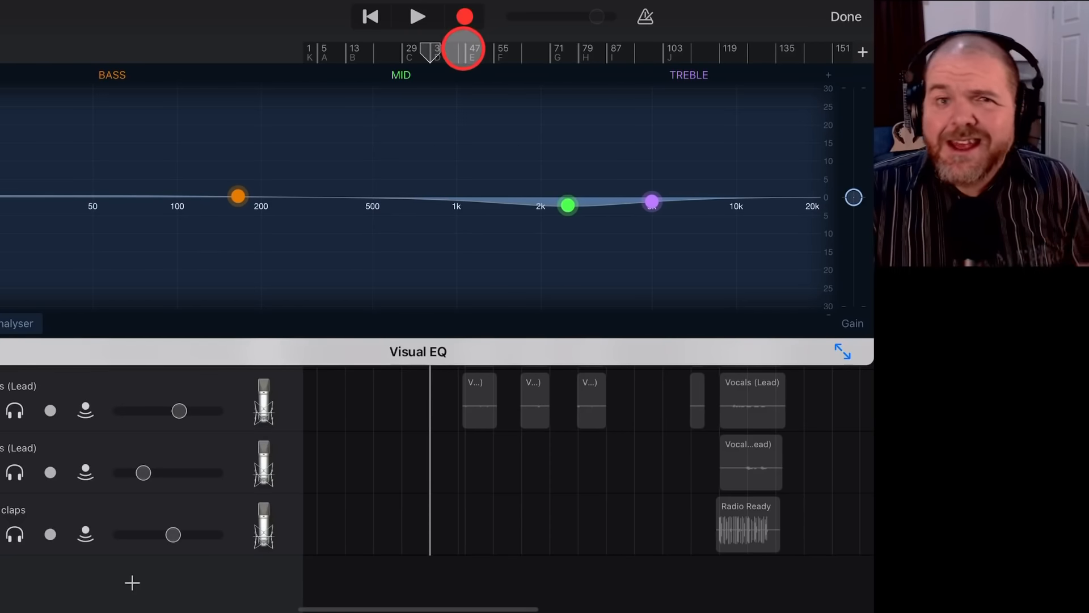
left_click(418, 16)
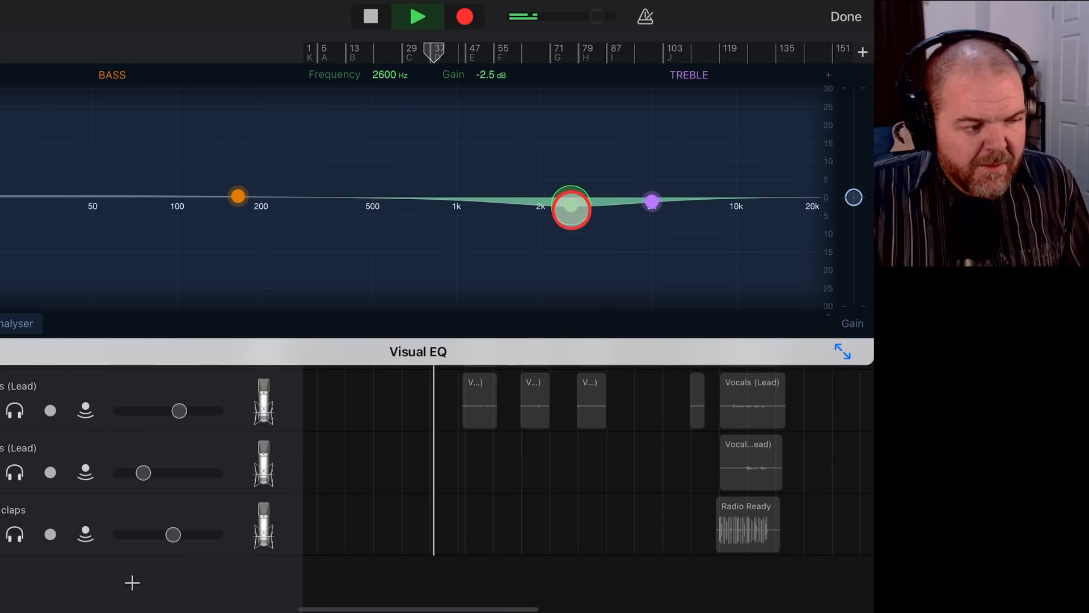
left_click_drag(571, 208, 574, 216)
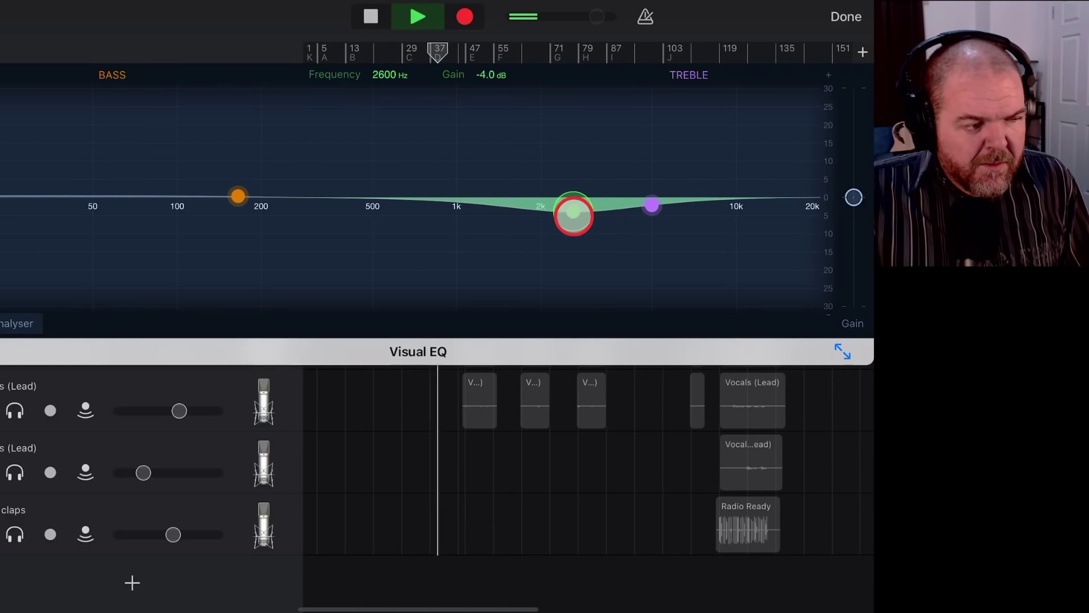
left_click(419, 16)
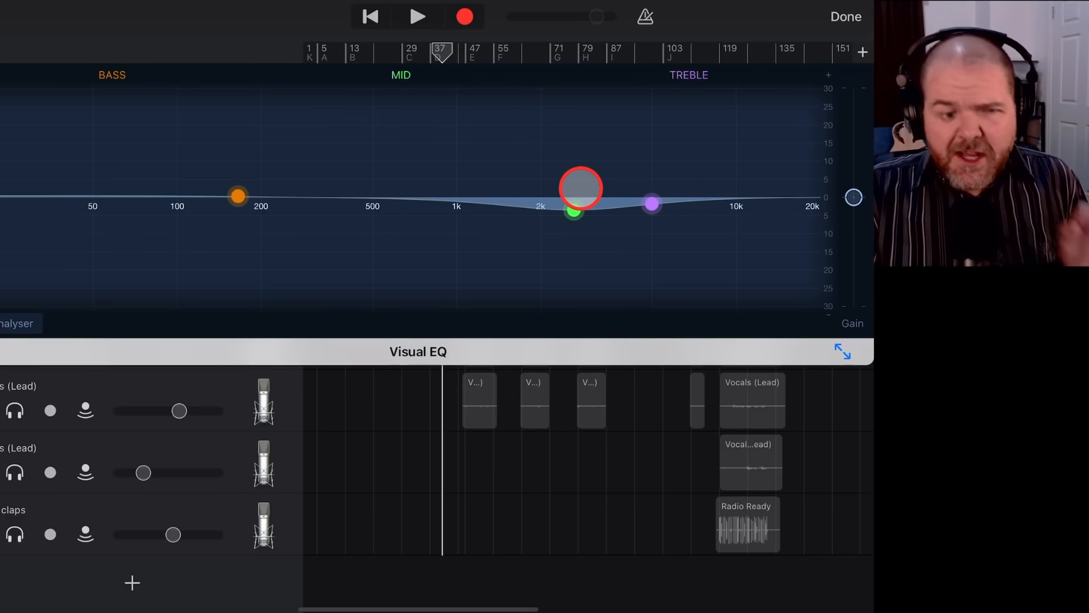
left_click_drag(580, 188, 658, 209)
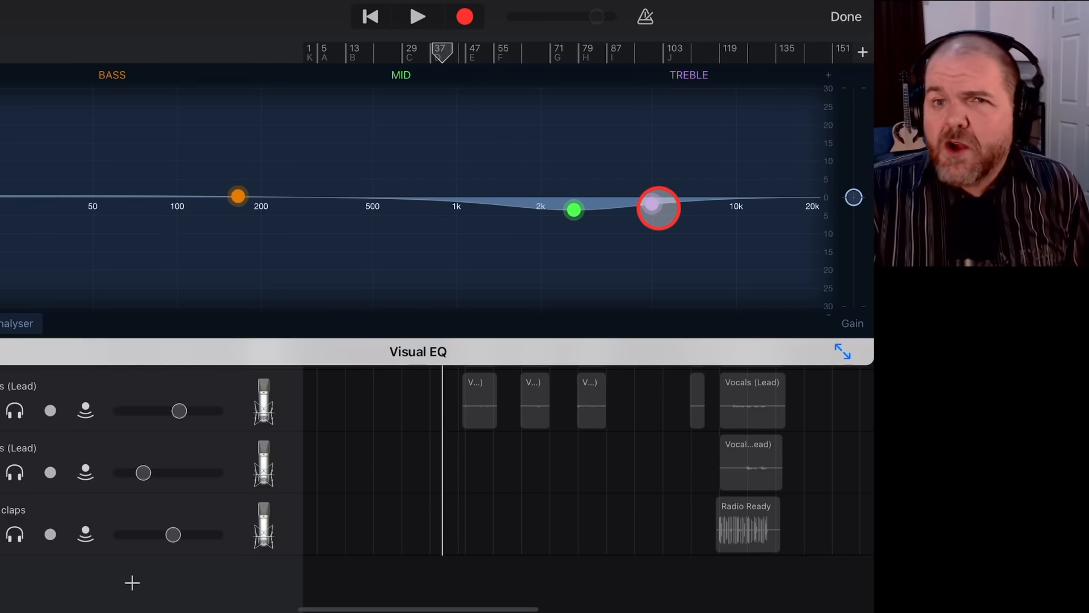
Drag the Treble band node down into a deep cut to hear its effect
left_click_drag(659, 208, 691, 193)
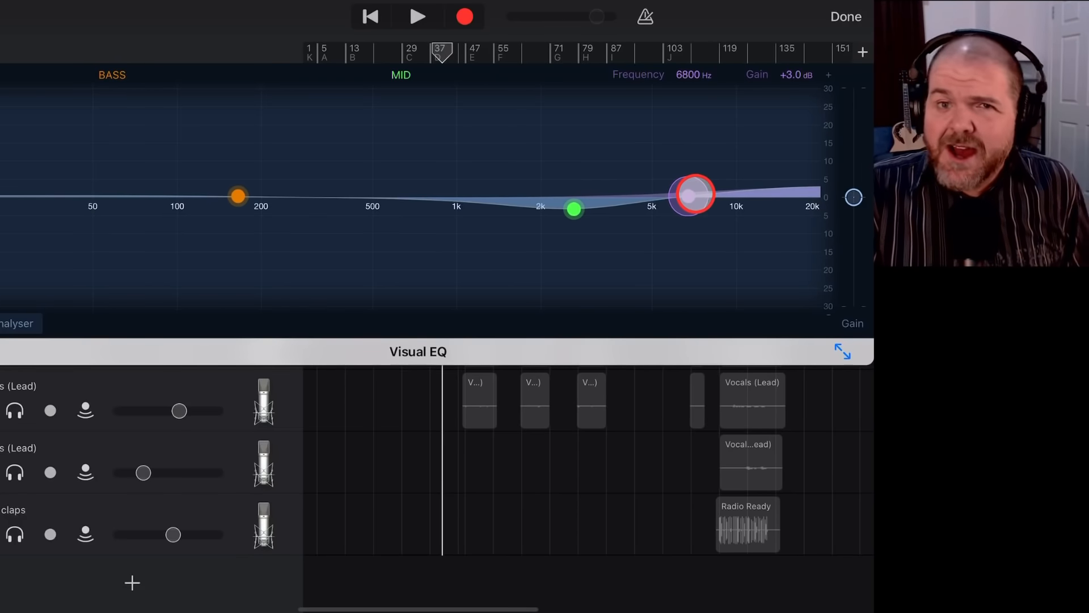
left_click_drag(692, 194, 734, 272)
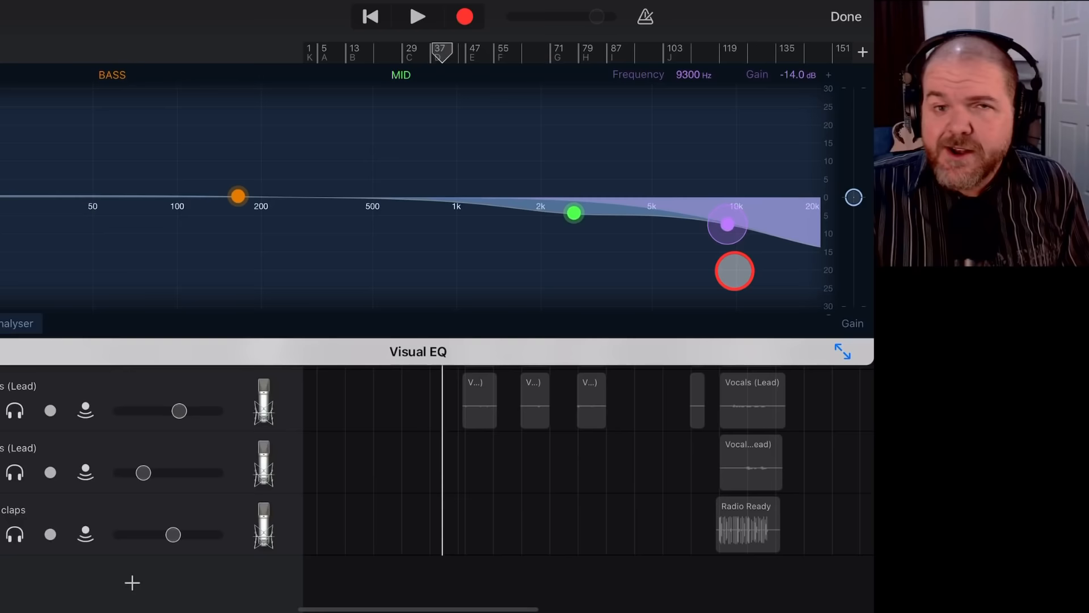
left_click_drag(734, 271, 731, 262)
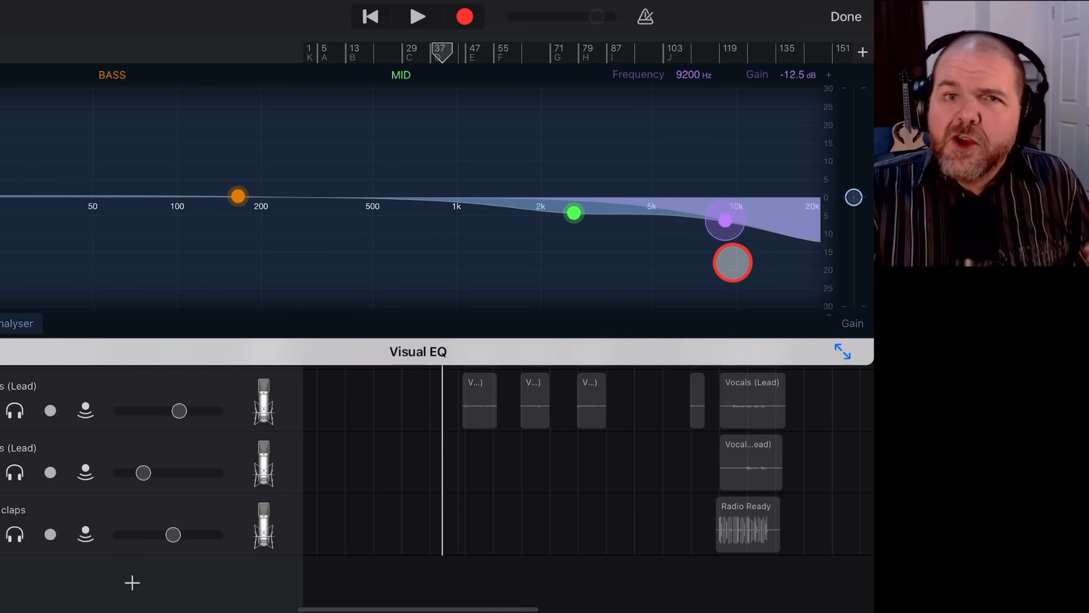
left_click_drag(730, 262, 731, 213)
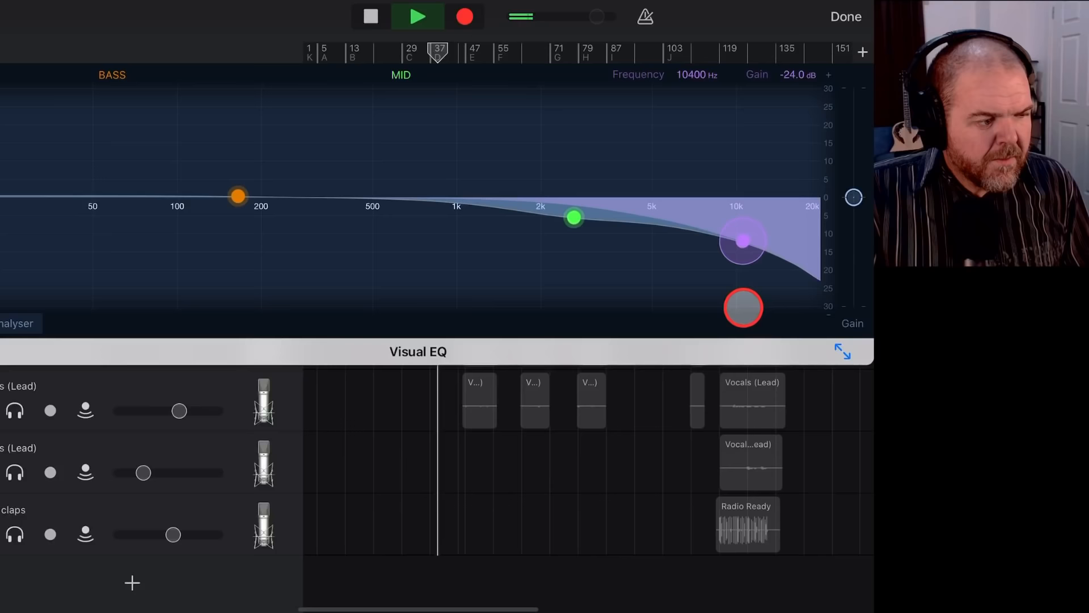
Bring the Treble band up to a boost of about +8 dB around 11 kHz
left_click_drag(742, 307, 741, 200)
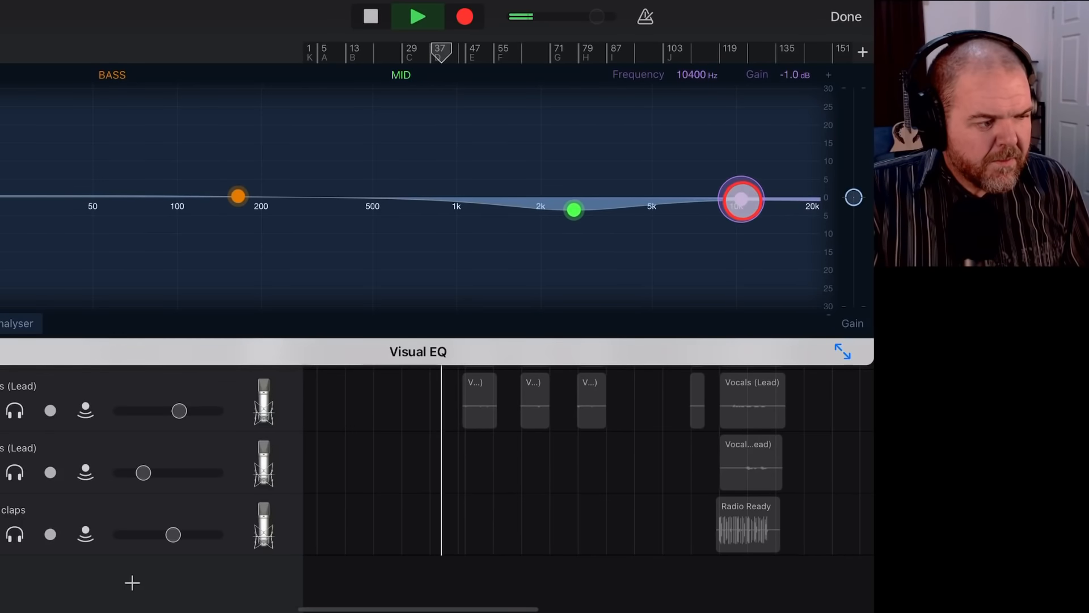
left_click_drag(740, 200, 746, 162)
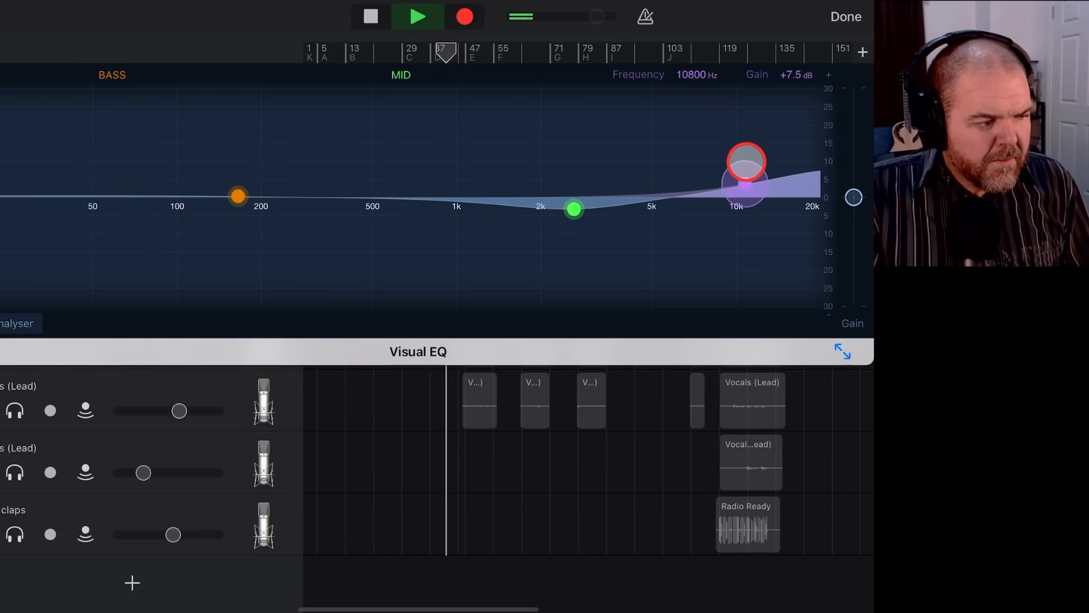
left_click_drag(747, 162, 744, 75)
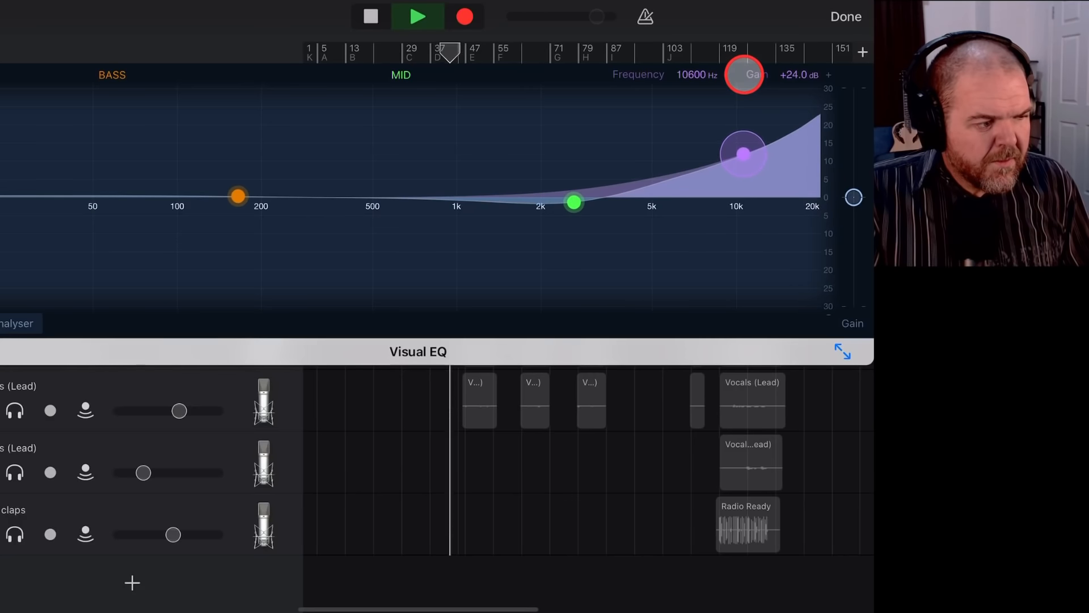
left_click_drag(743, 155, 748, 161)
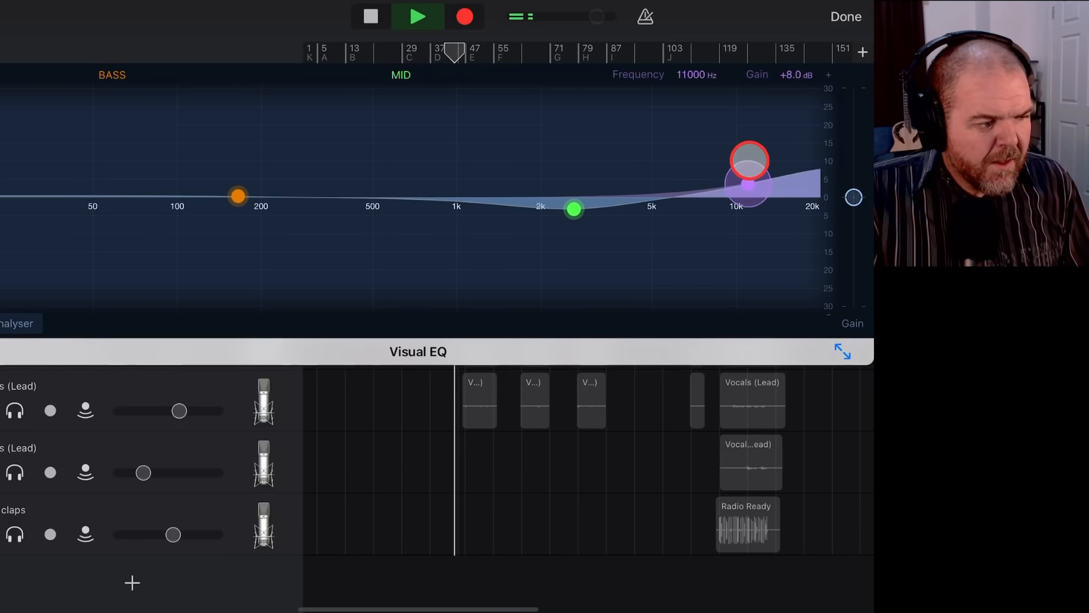
left_click_drag(748, 163, 749, 186)
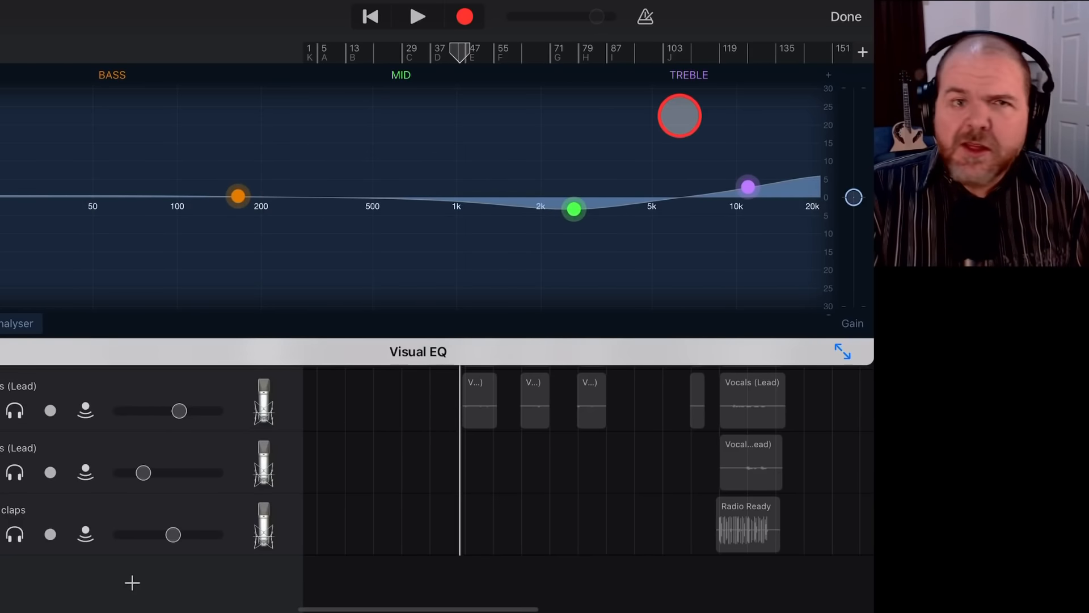
left_click(845, 17)
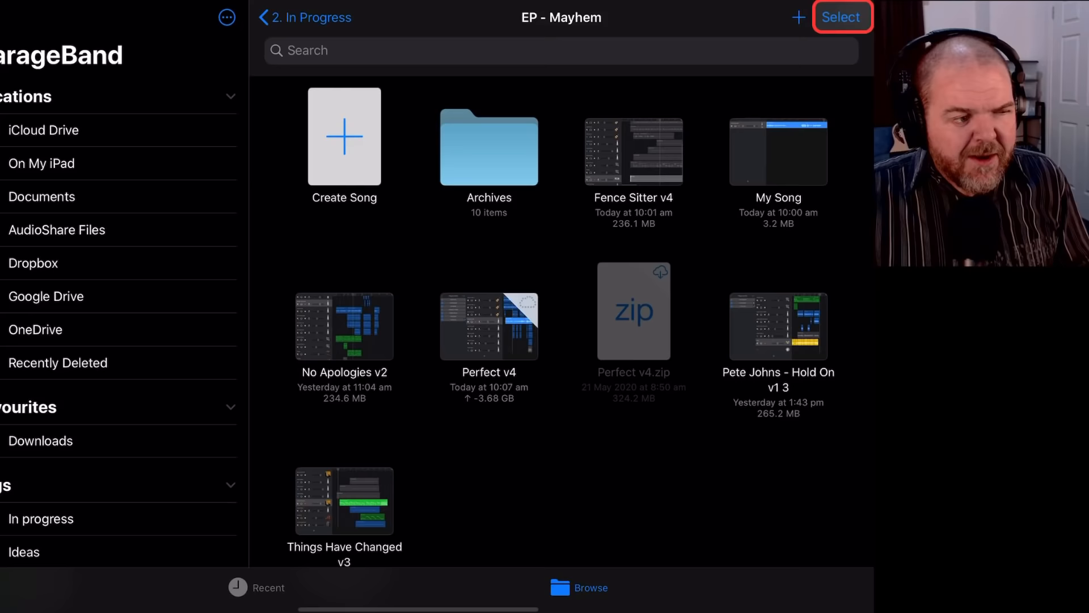
Select the Perfect v4 song in My Songs and share it as a Song audio file
left_click(842, 16)
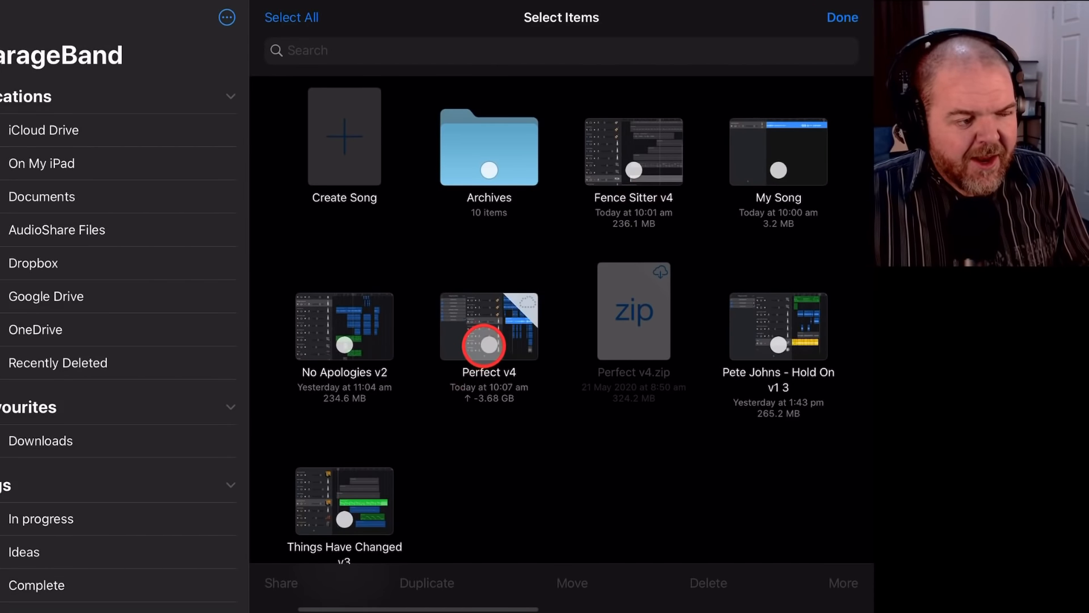
left_click(489, 327)
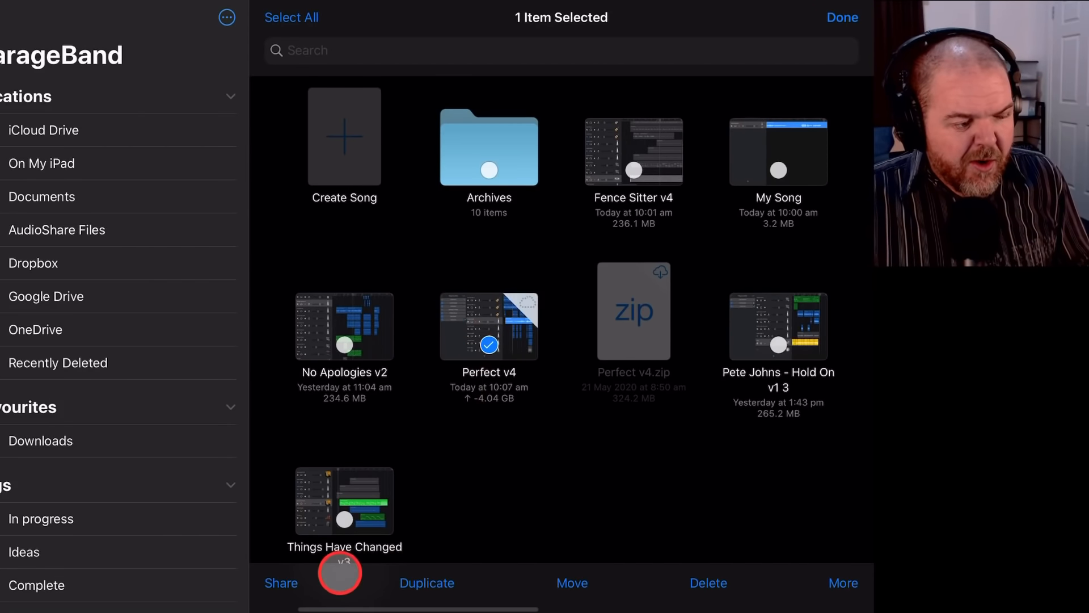
left_click(282, 583)
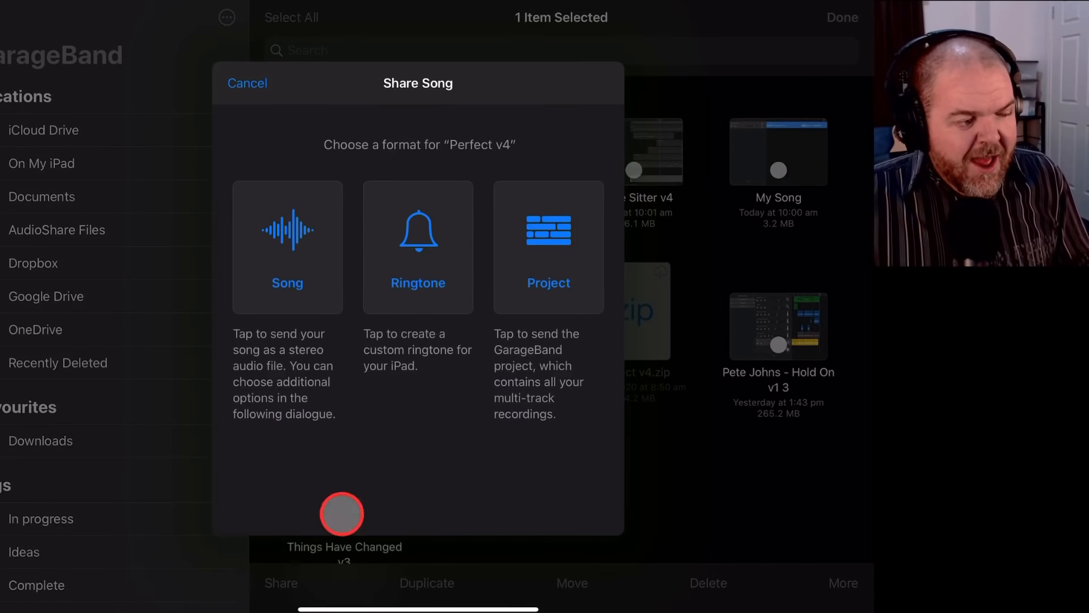
left_click(287, 247)
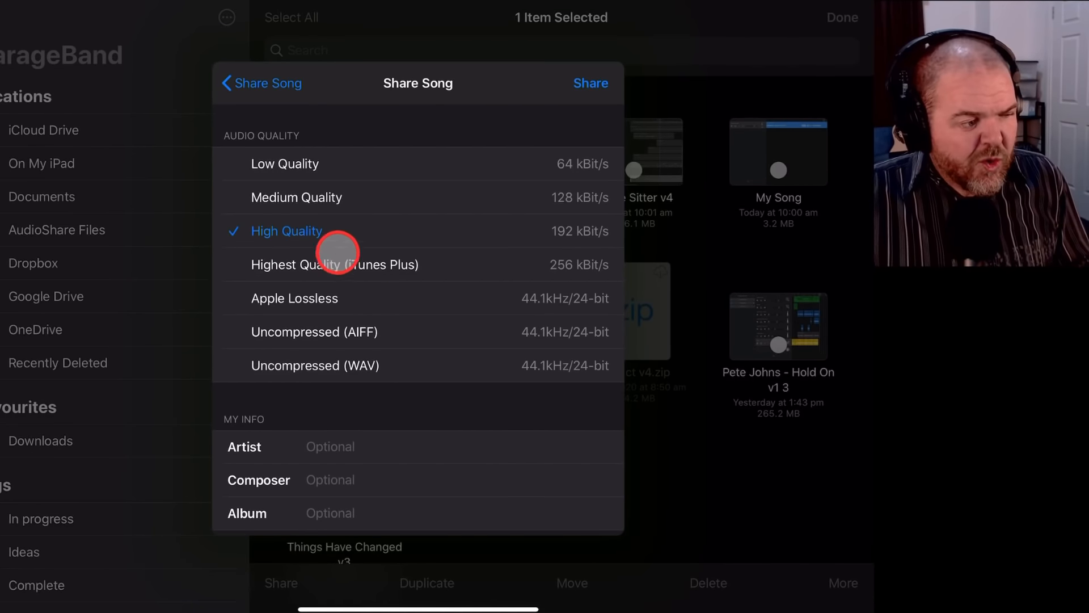
mouse_move(390, 179)
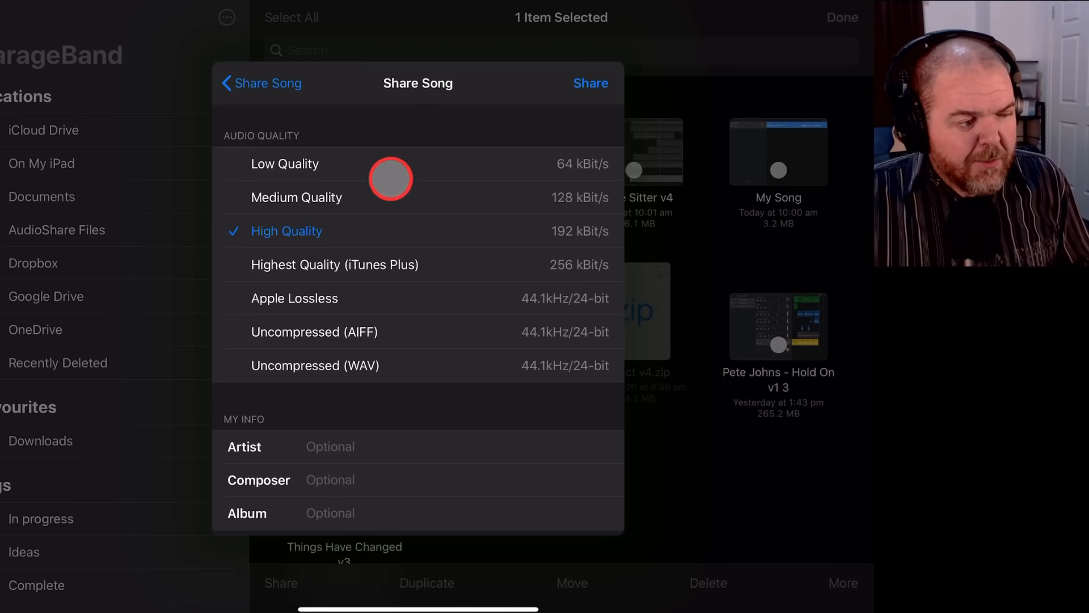
mouse_move(607, 215)
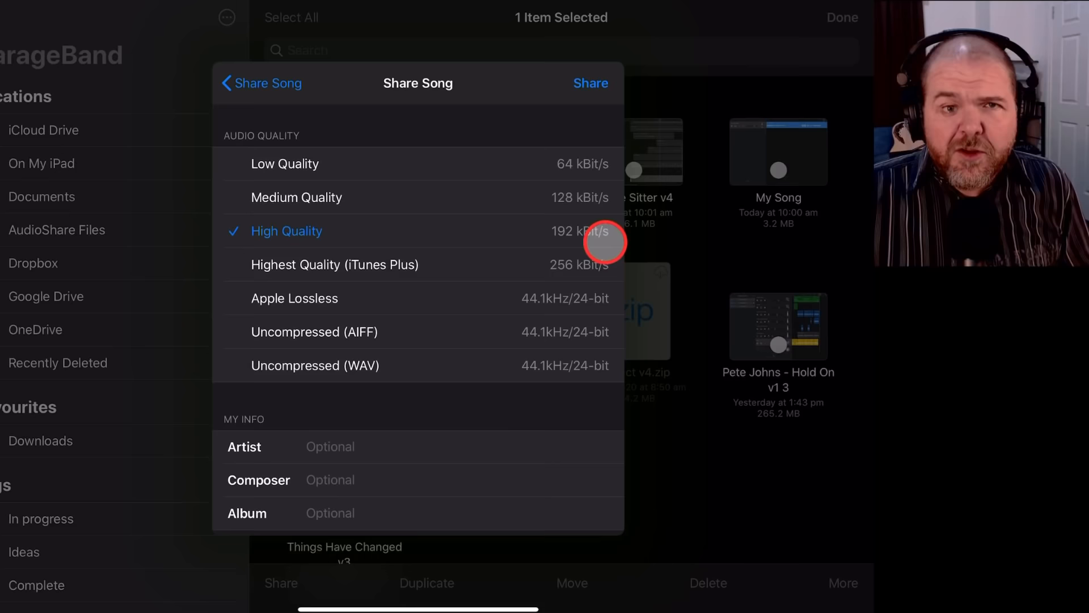
mouse_move(384, 365)
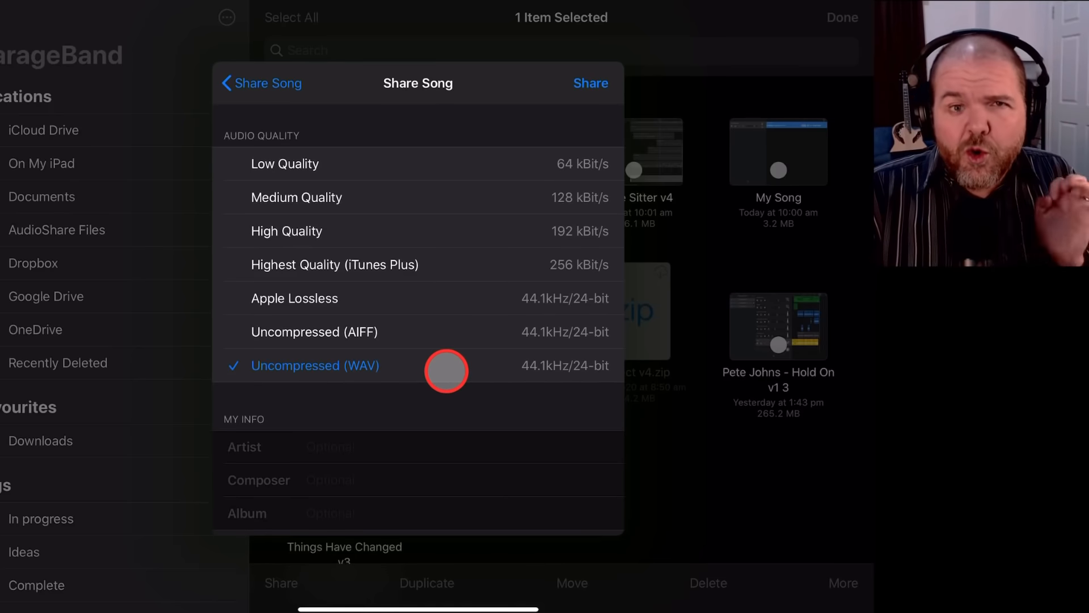
Choose Uncompressed (WAV) audio quality and share to bring up the destinations sheet
left_click(590, 84)
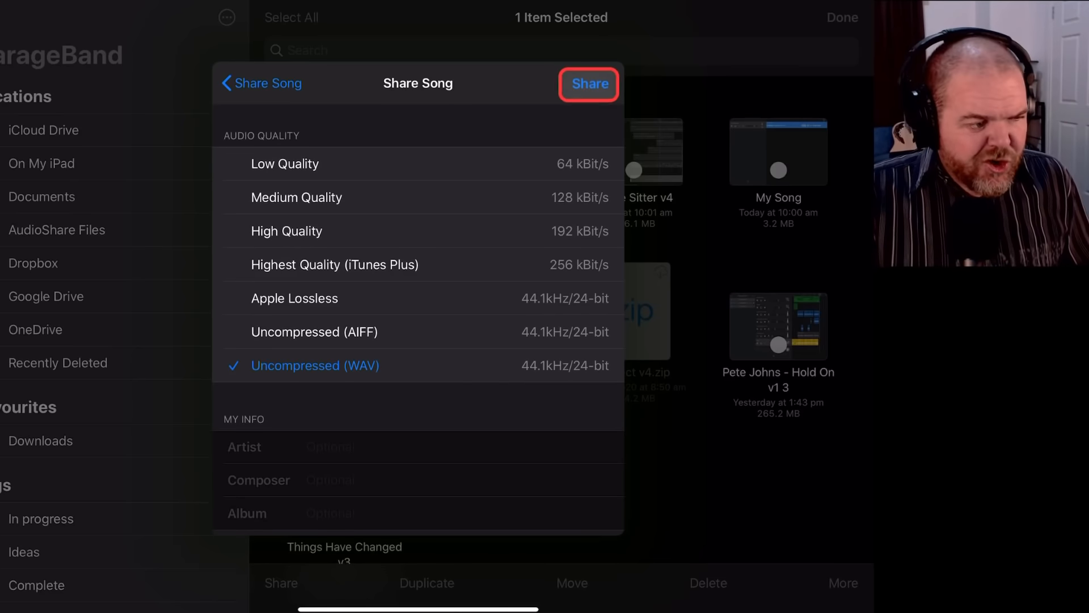
left_click(589, 84)
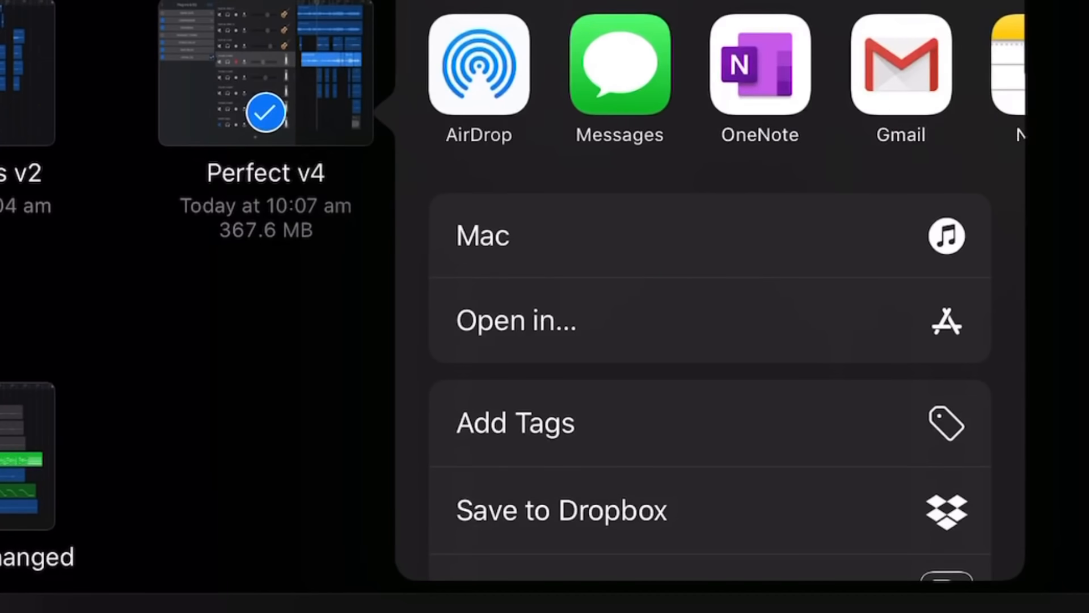
Choose Save to Files for the exported 62.1 MB Perfect v4 recording
left_click(635, 322)
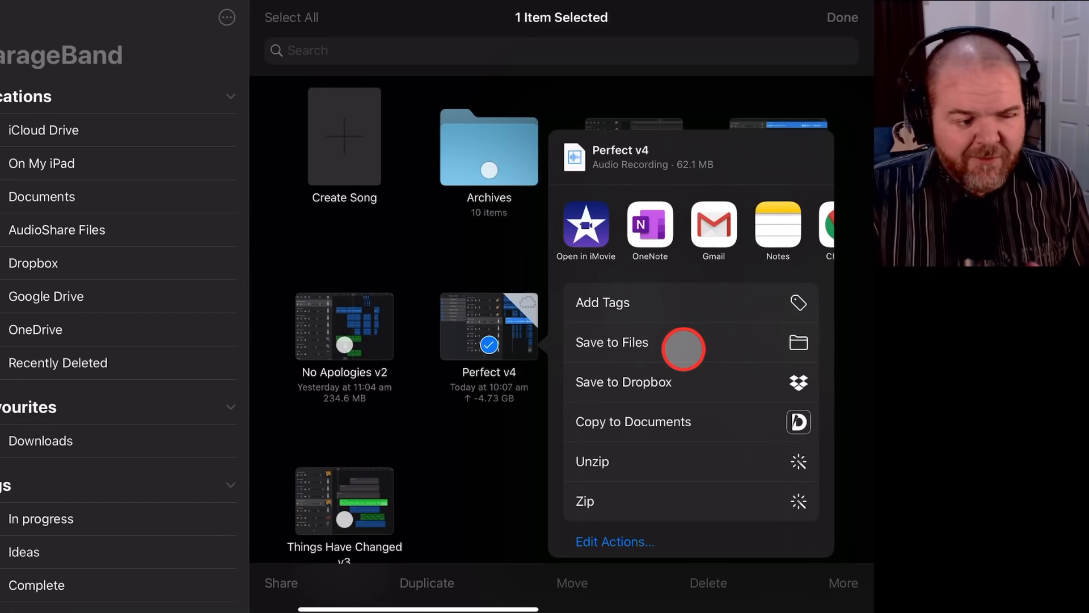
mouse_move(704, 350)
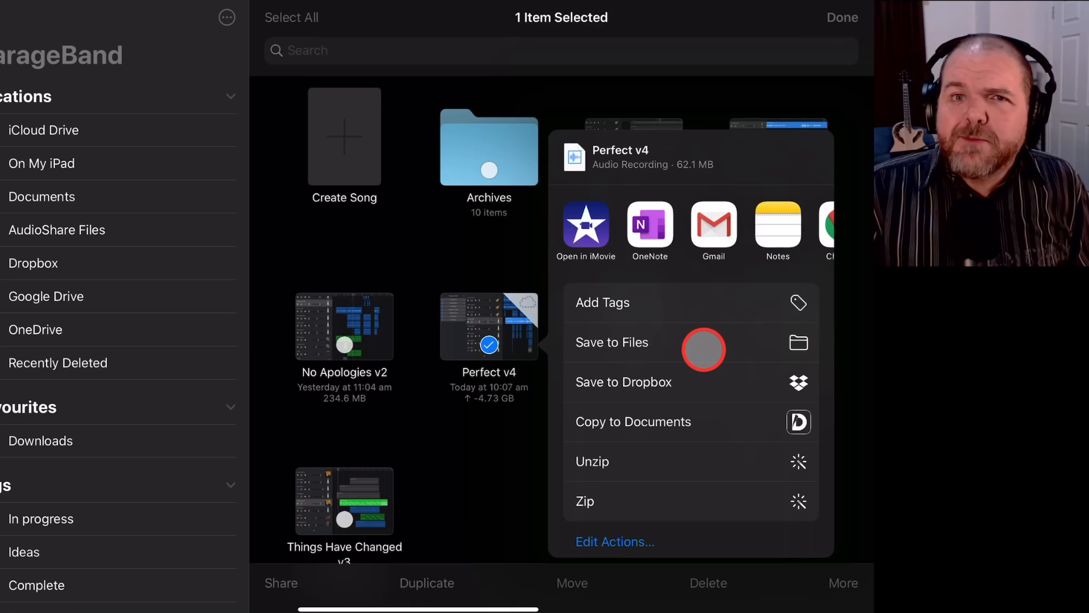